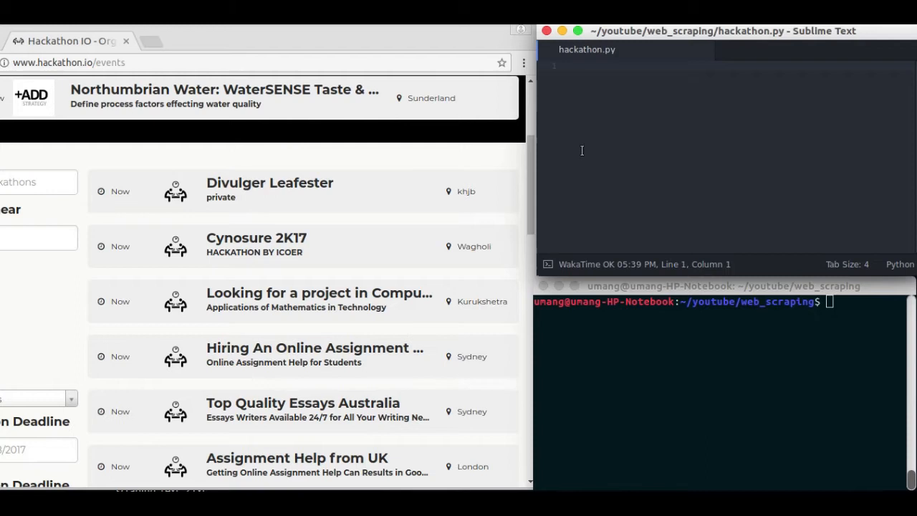
- Import BeautifulSoup from bs4 and import requests at the top of hackathon.py
left_click(570, 66)
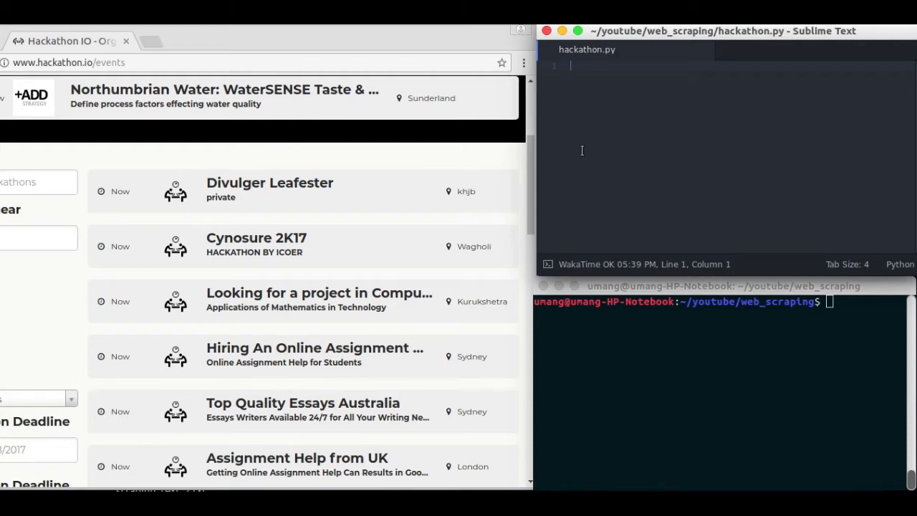
type("from")
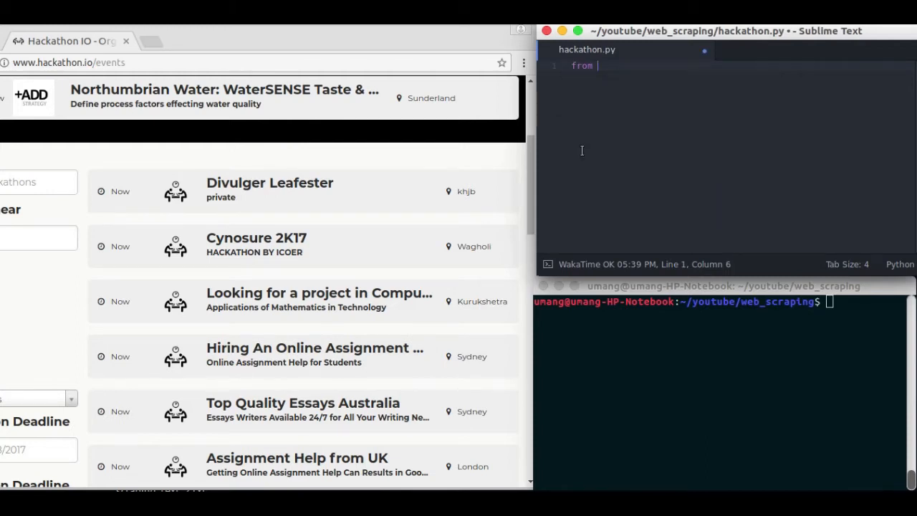
type("bs4 i")
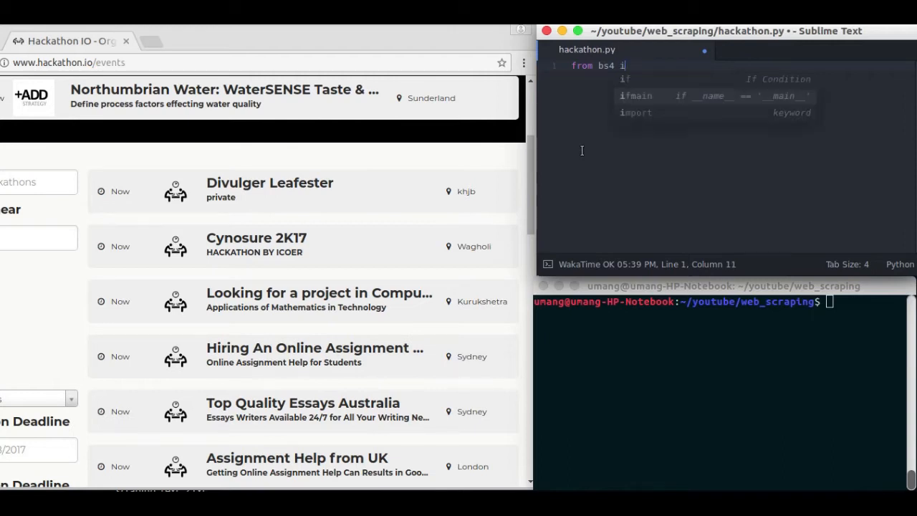
type("mport")
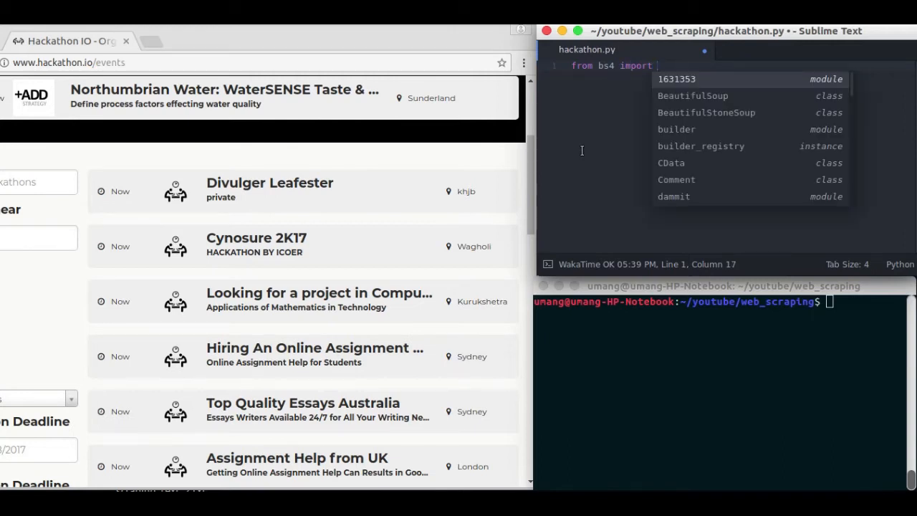
type("BeautifulSoup")
type("import")
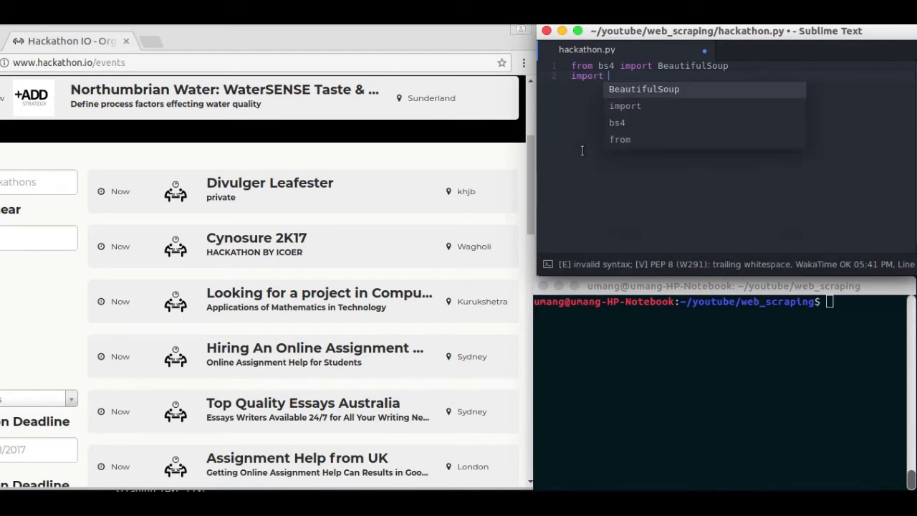
type("reques")
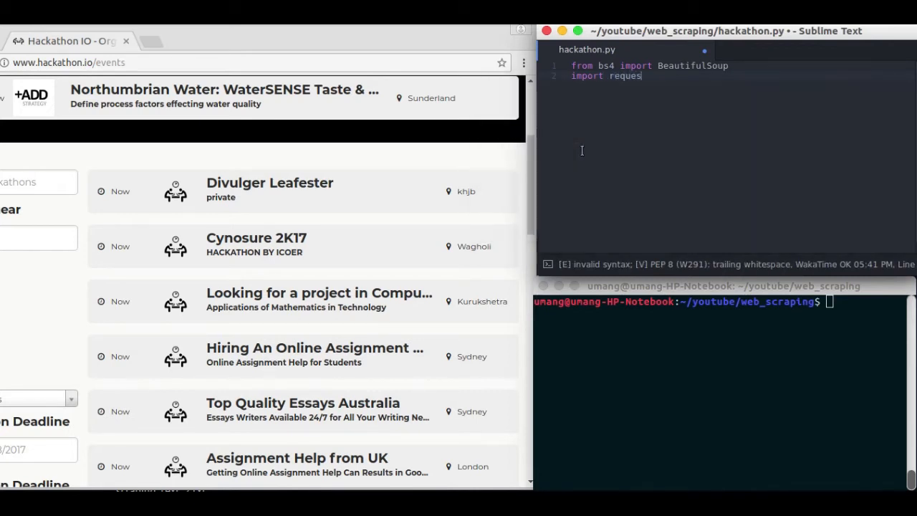
type("s")
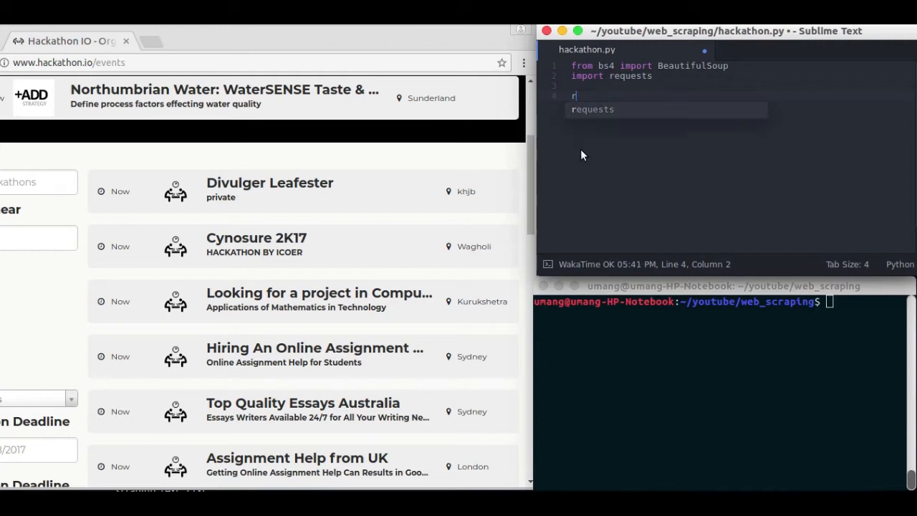
type("es =")
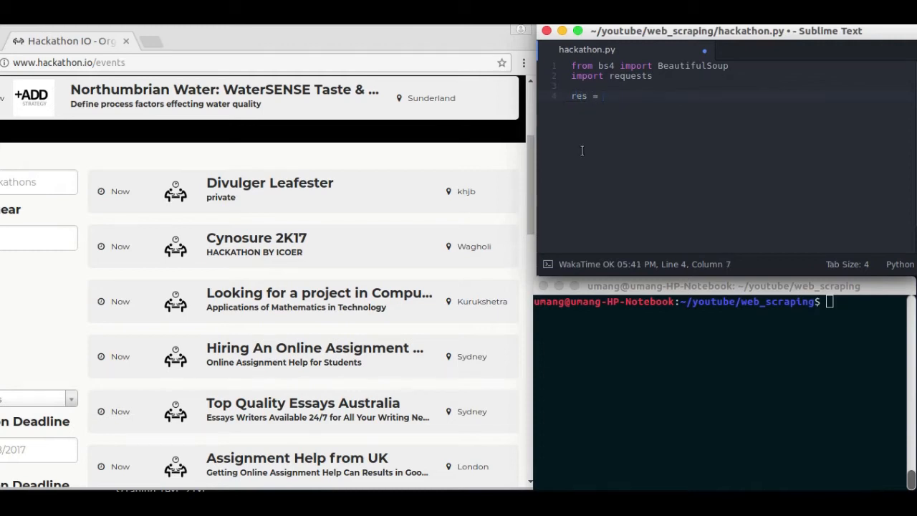
type("requests")
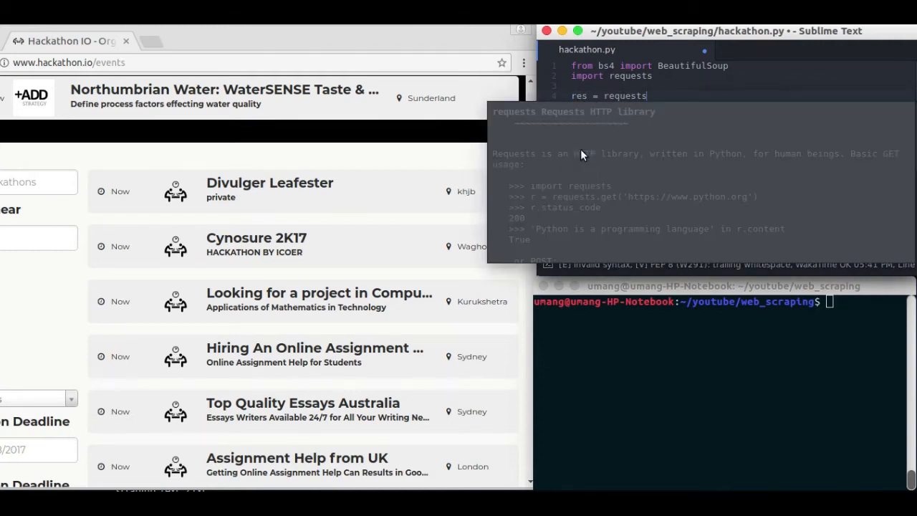
type(".gt")
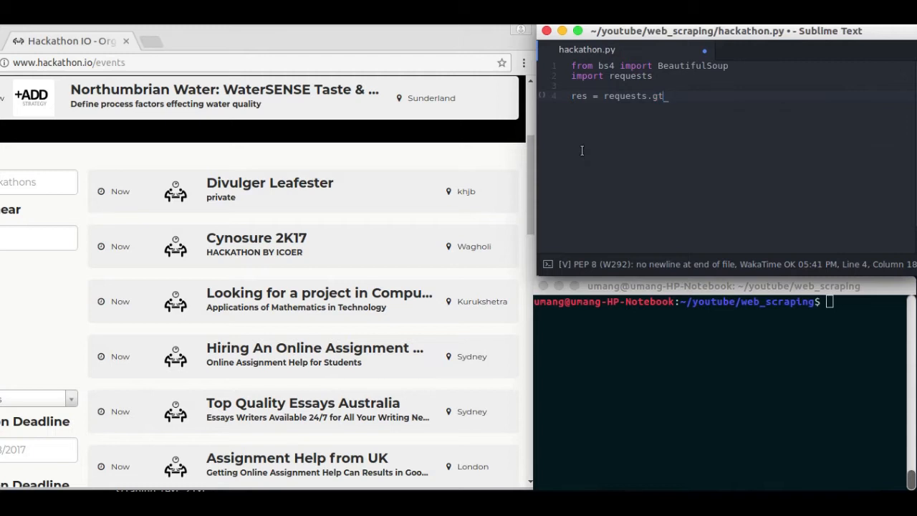
type("et(")
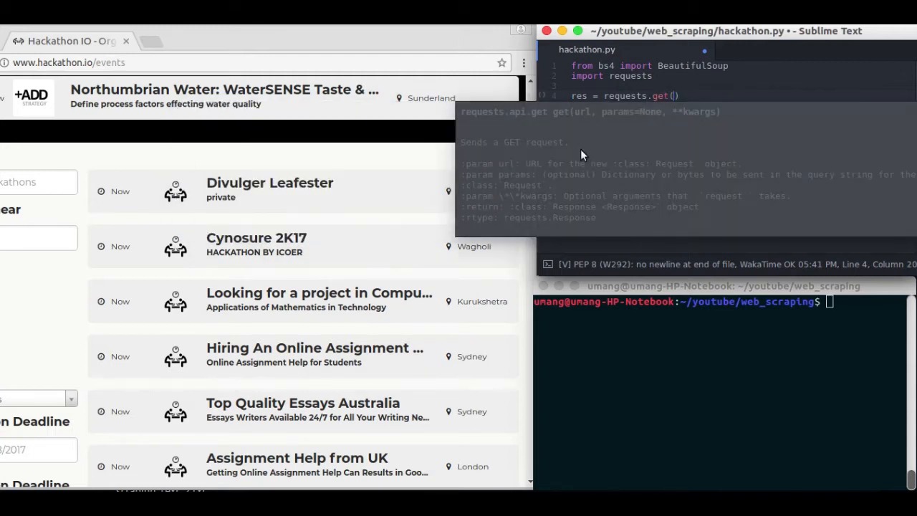
type("''")
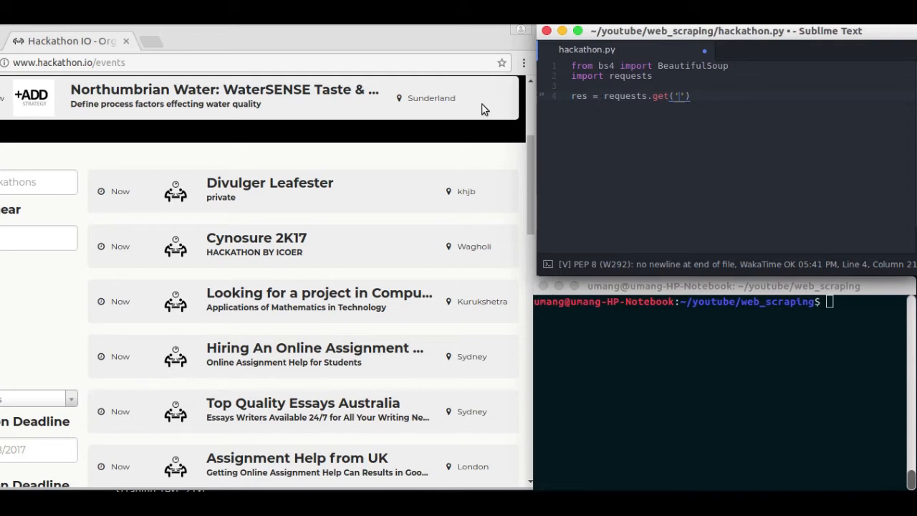
left_click(68, 63)
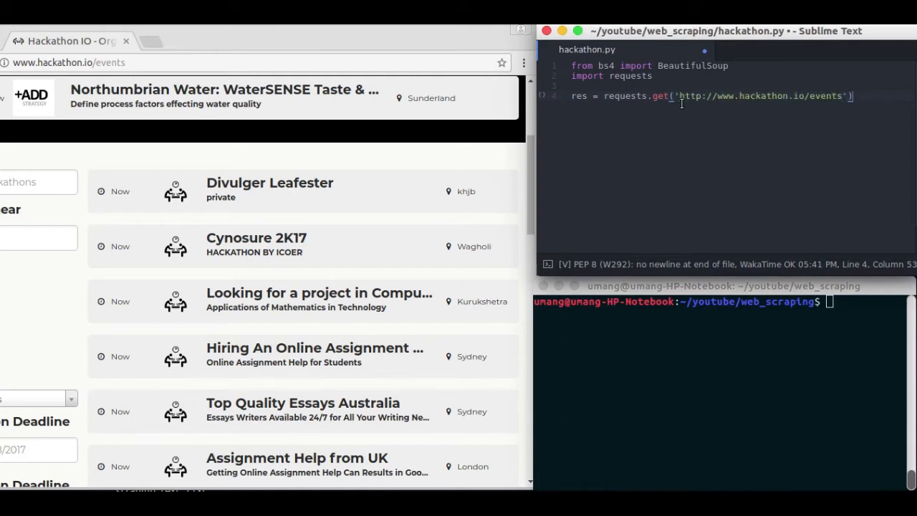
- Assign soup = BeautifulSoup(res.text, 'lxml') to parse the fetched page
type("su")
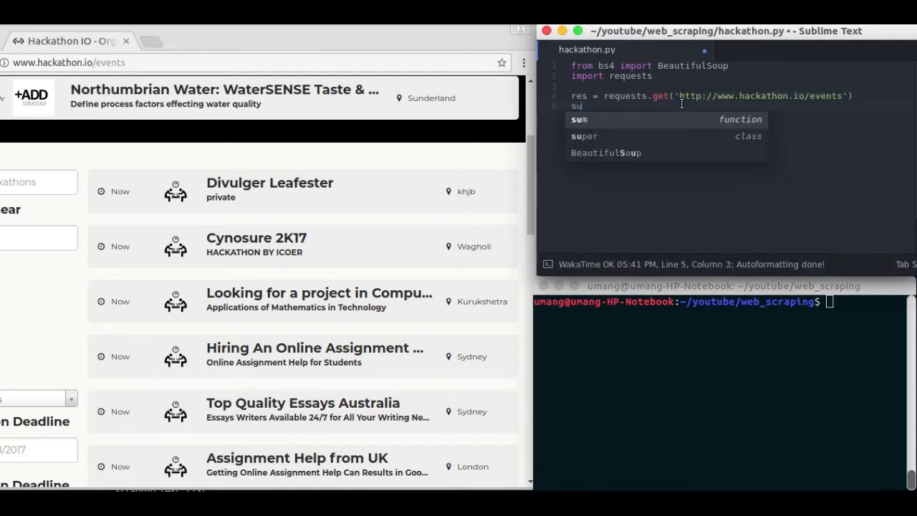
key("backspace")
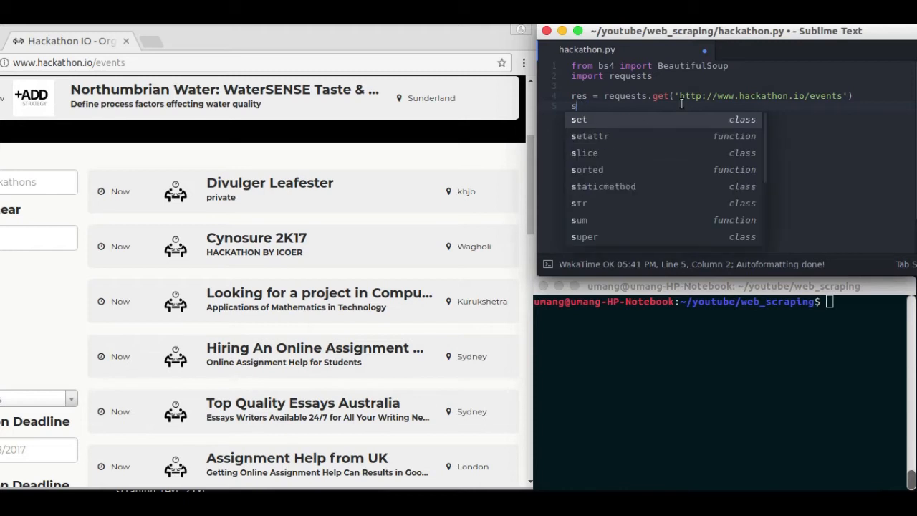
type("oup =")
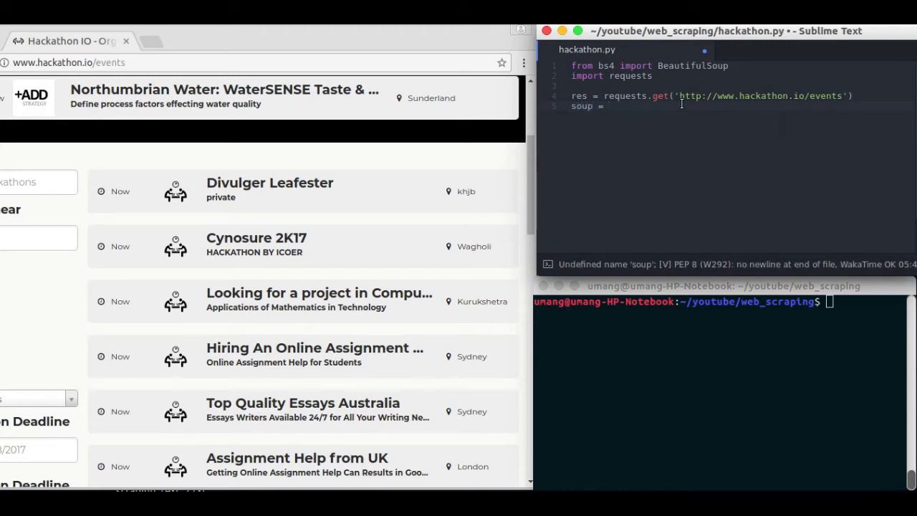
type("BeautifulSoup(")
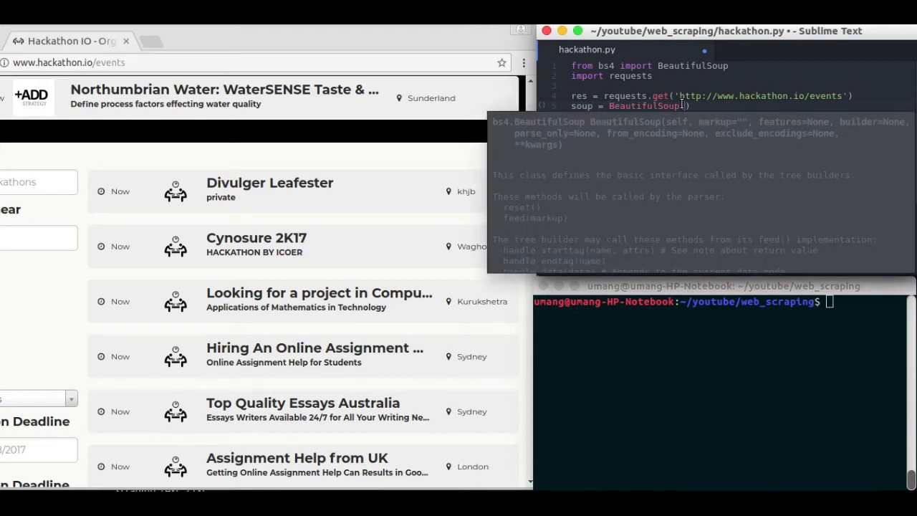
type("res.text, \"")
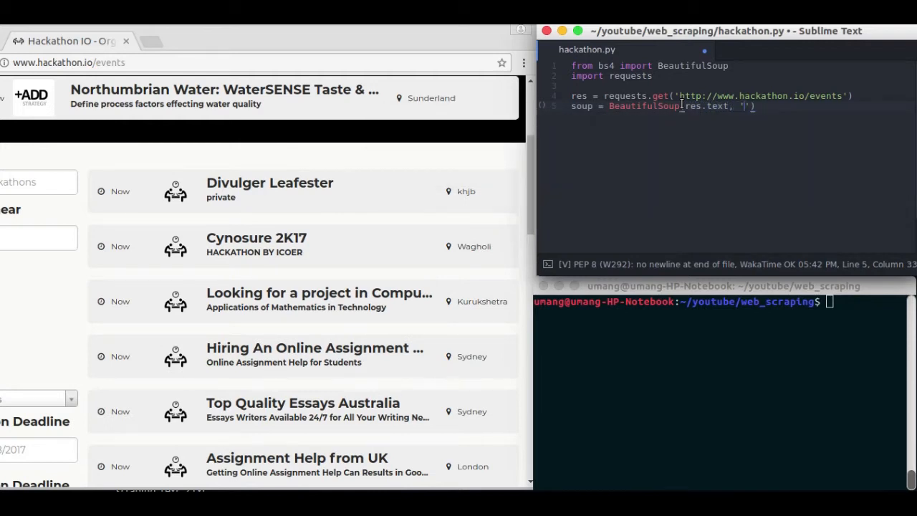
type("lxml")
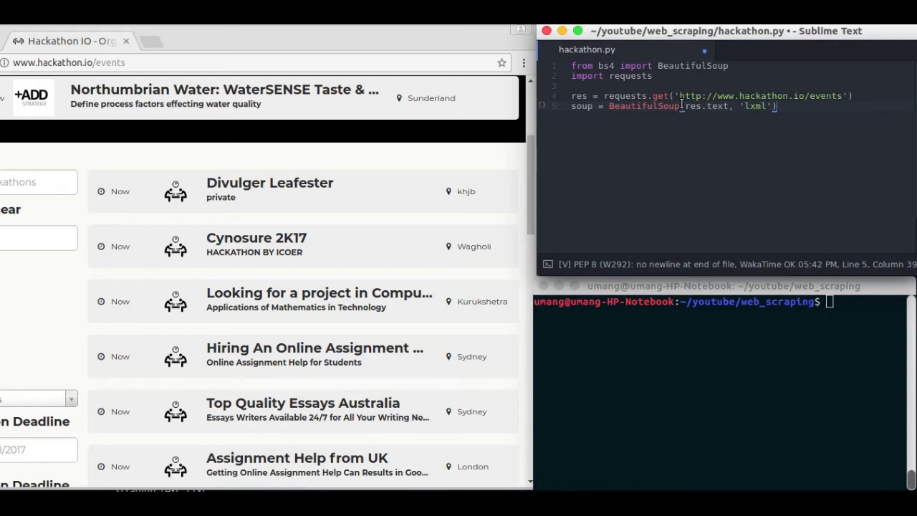
type("BeautifulSoup")
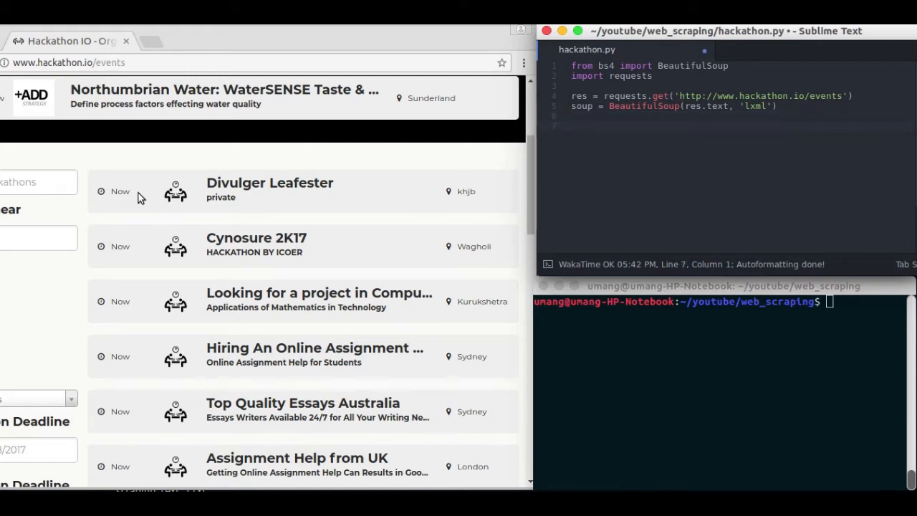
mouse_move(310, 178)
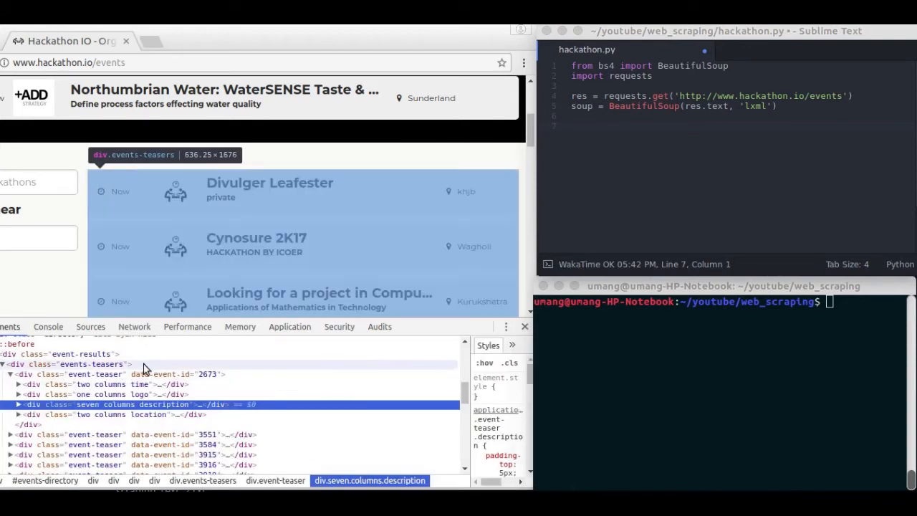
- Collapse the events list, then select and expand the first div.event-teaser node in DevTools
left_click(18, 373)
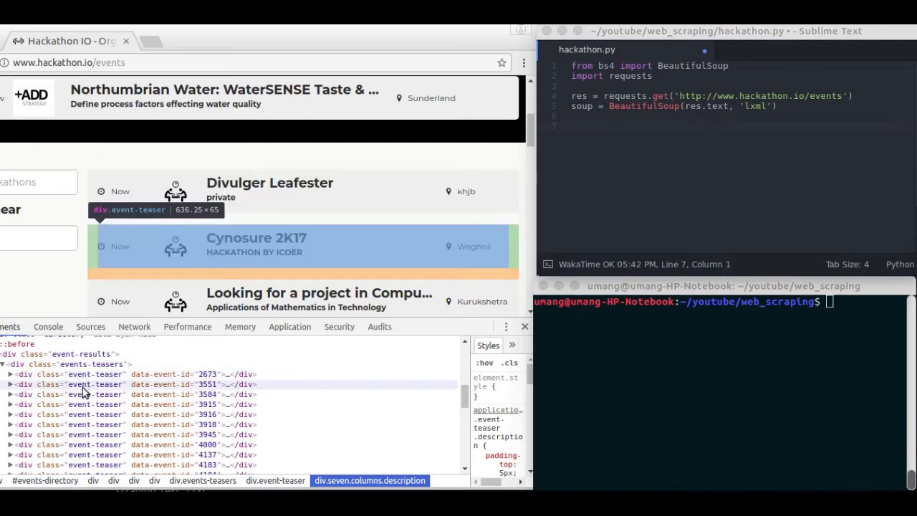
mouse_move(88, 436)
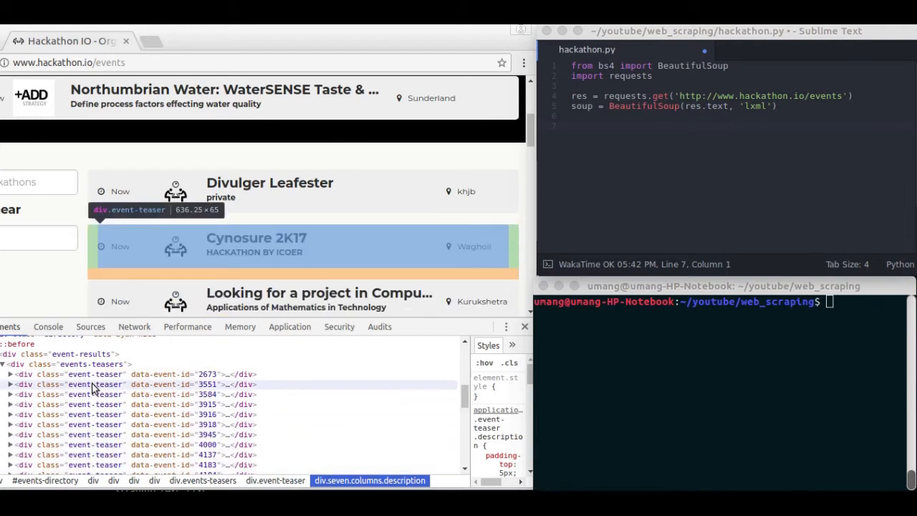
left_click(108, 372)
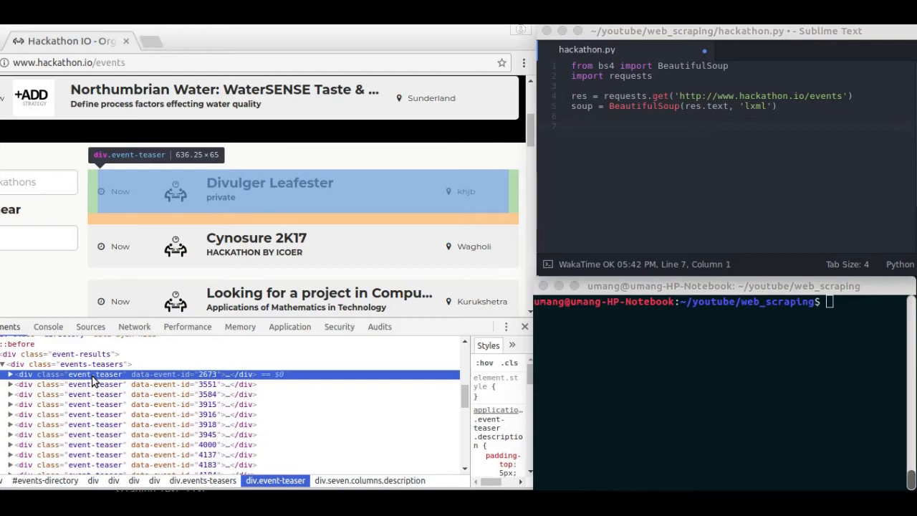
left_click(18, 374)
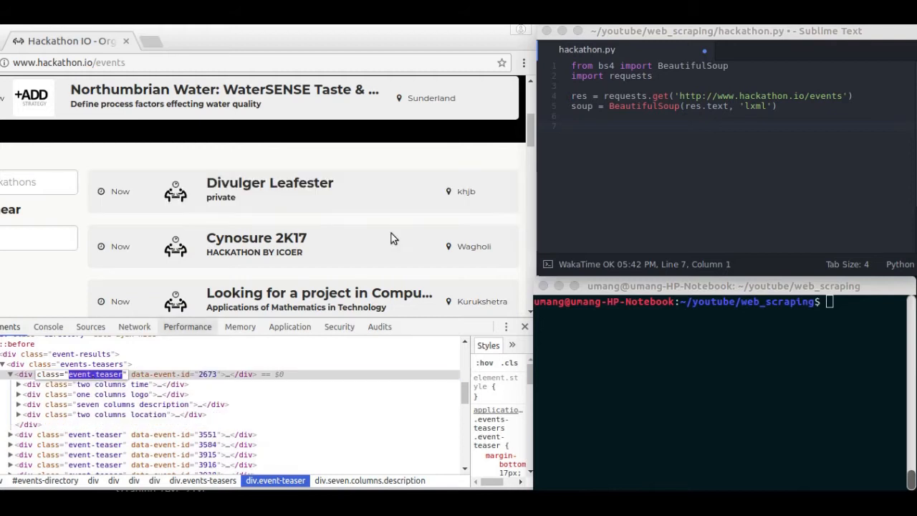
- Assign all_hacks = soup.find_all('div', {'class': 'event-teaser'}) and save
type("all")
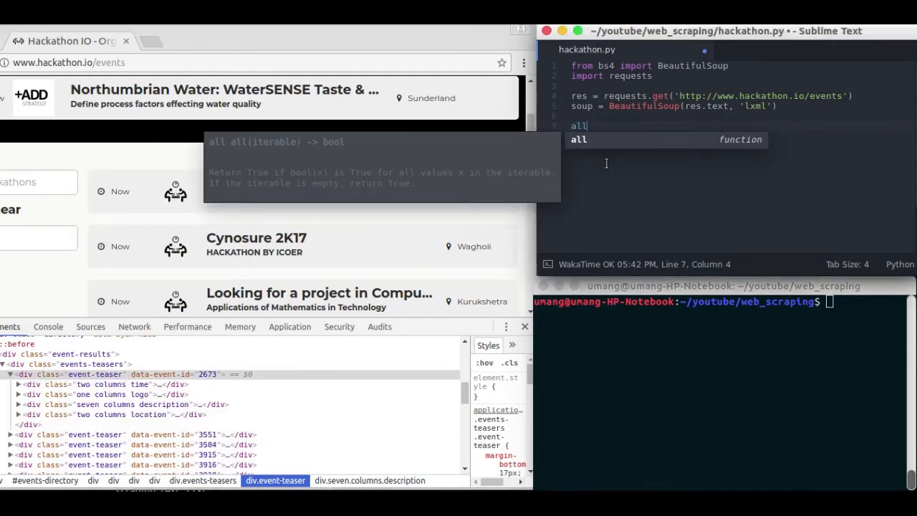
type("_hacks =")
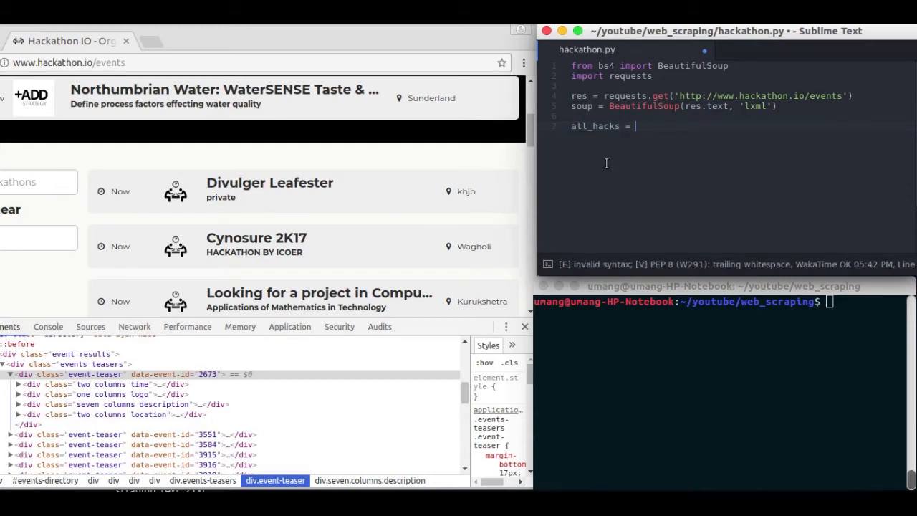
type("soup.find_all('")
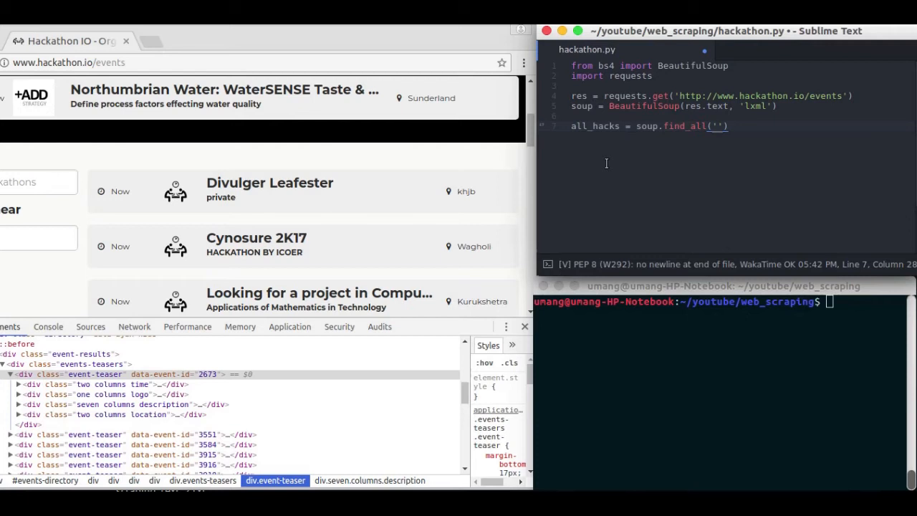
type("div")
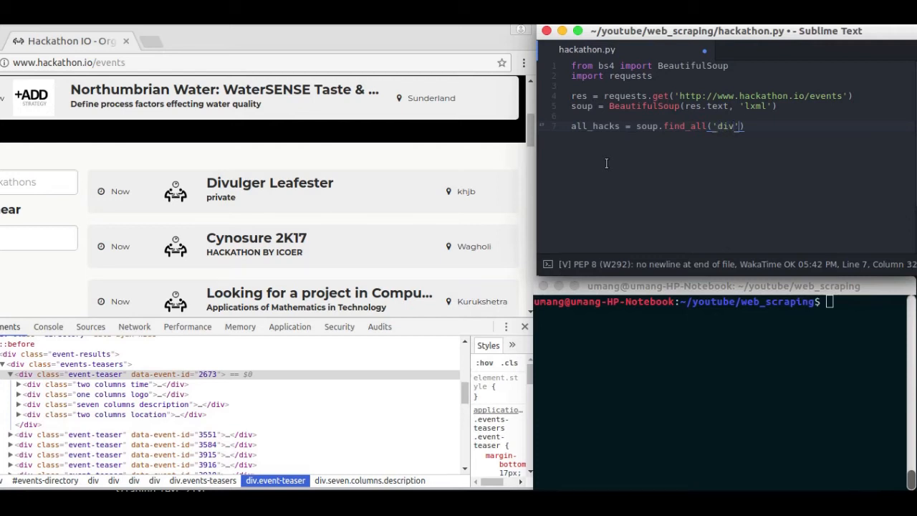
type(",{}")
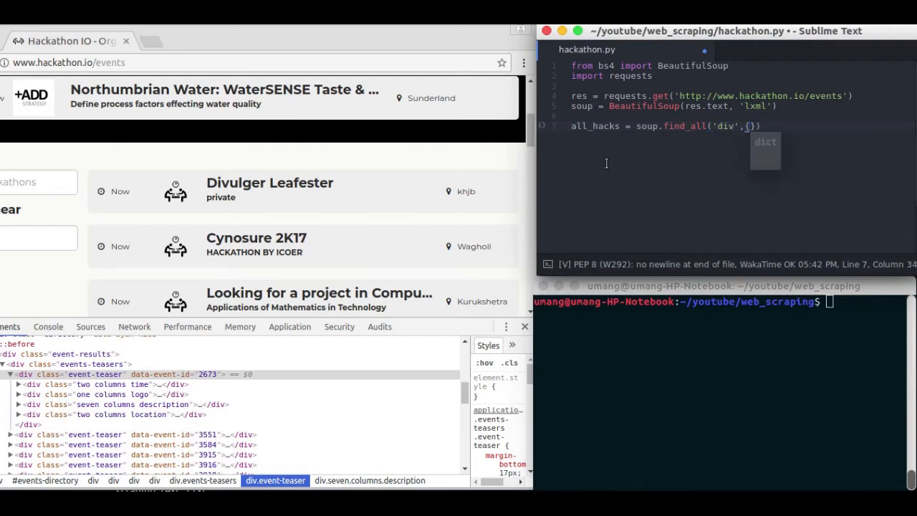
type("'class':'event-teaser")
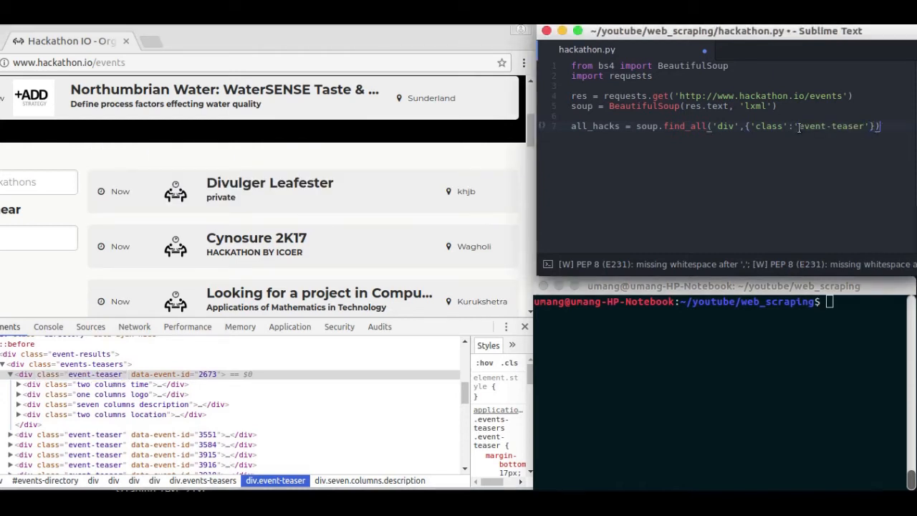
key("ctrl+s")
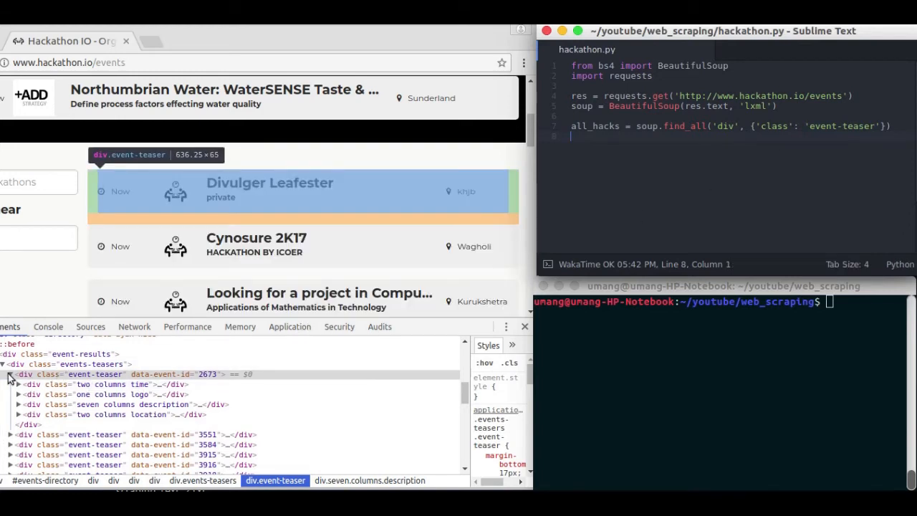
- Recheck the event-teaser siblings in DevTools and return to the editor
left_click(7, 374)
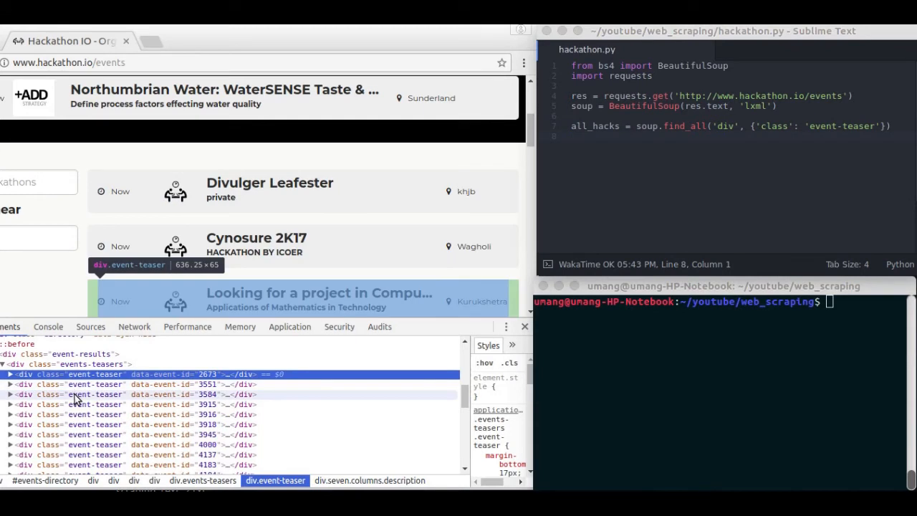
left_click(10, 374)
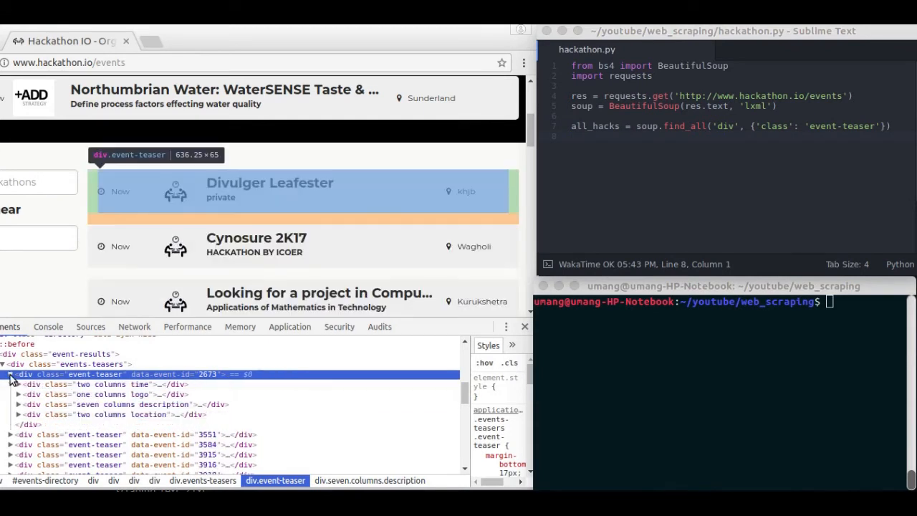
left_click(891, 126)
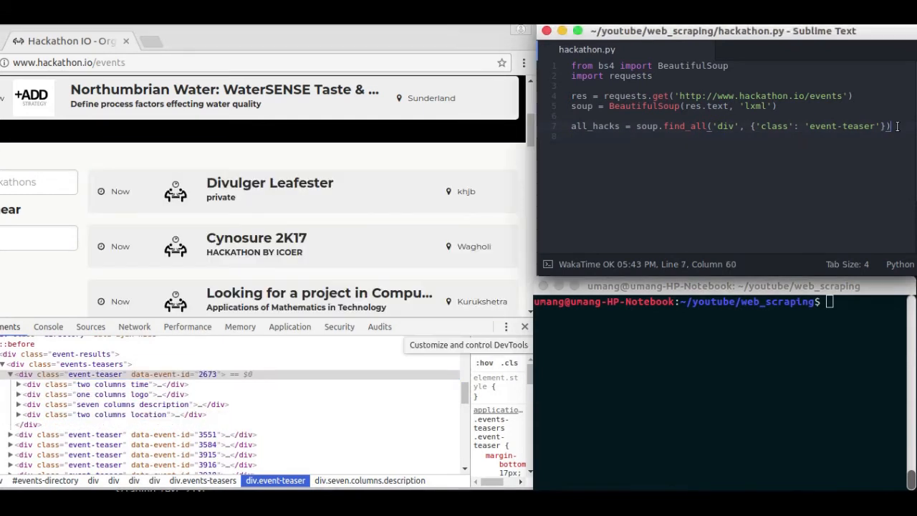
- Write the loop header for i, hack in enumerate(all_hacks, 1): with an empty indented body, then save
key("Return")
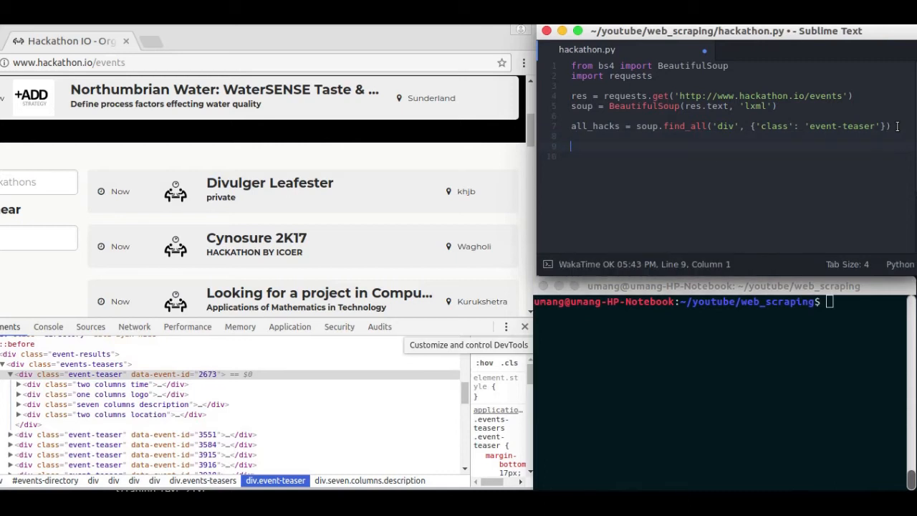
type("for")
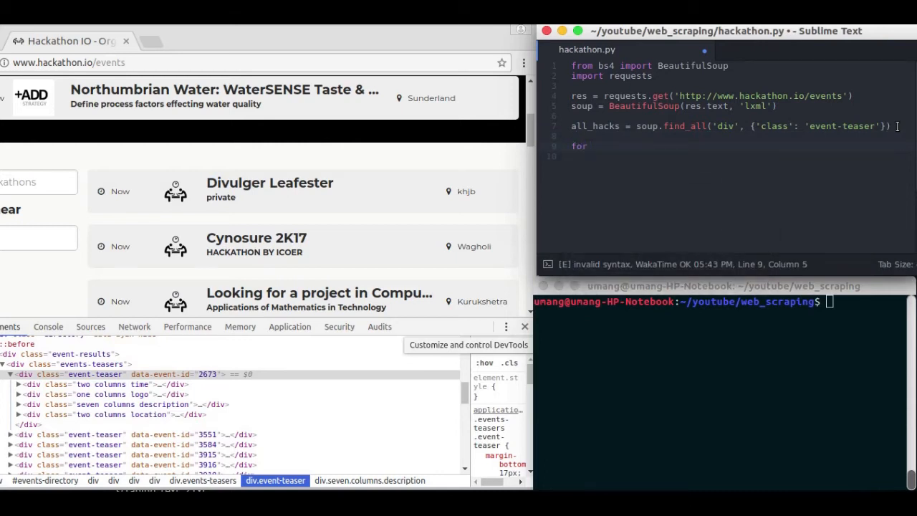
type("hacks:")
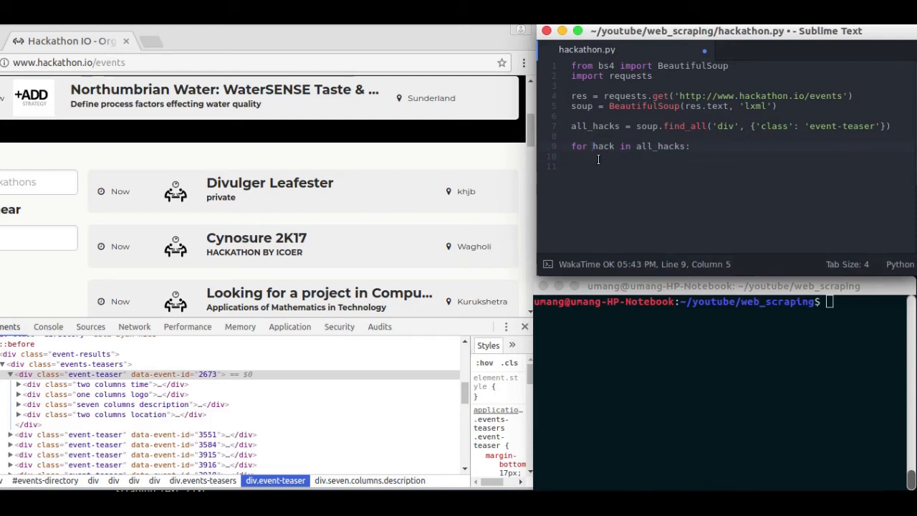
type("i,")
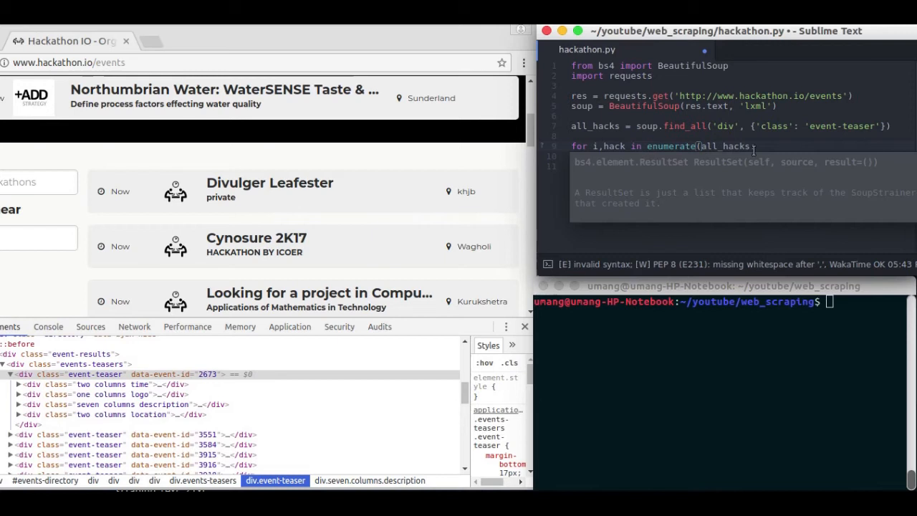
type("):")
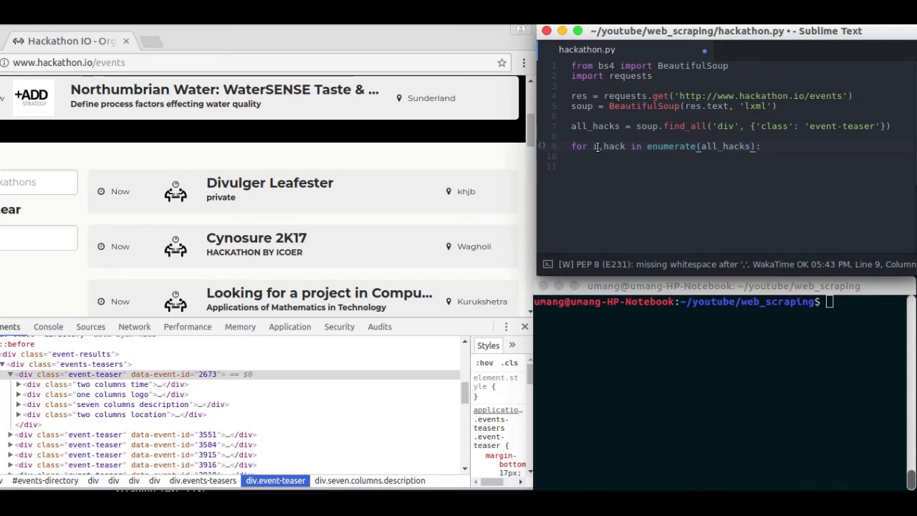
type("i,")
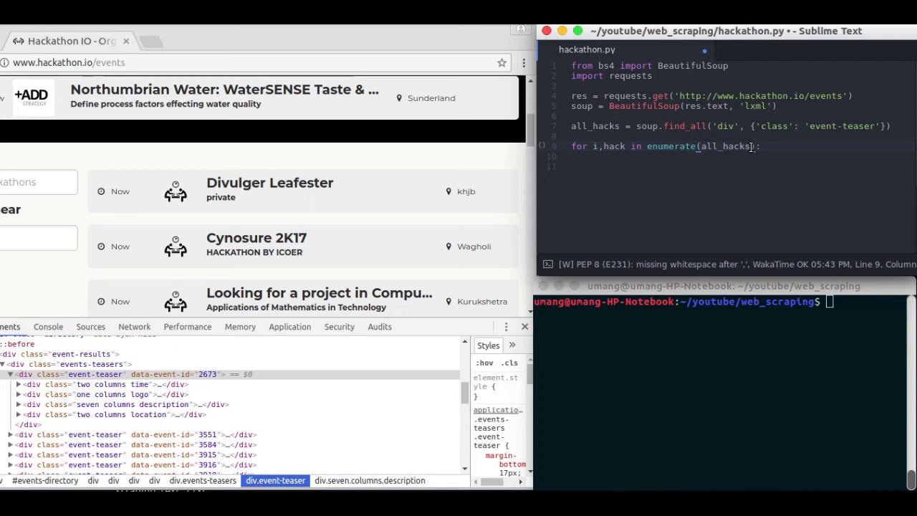
type(",1")
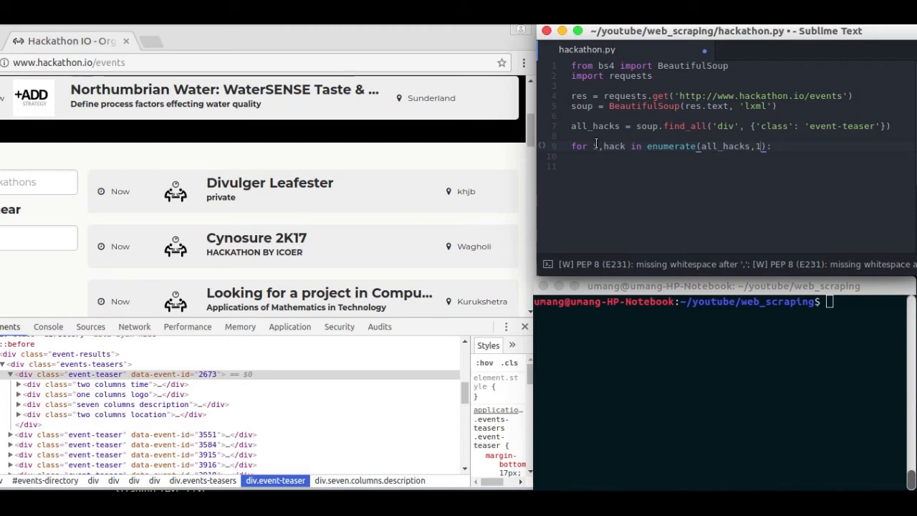
key("Return")
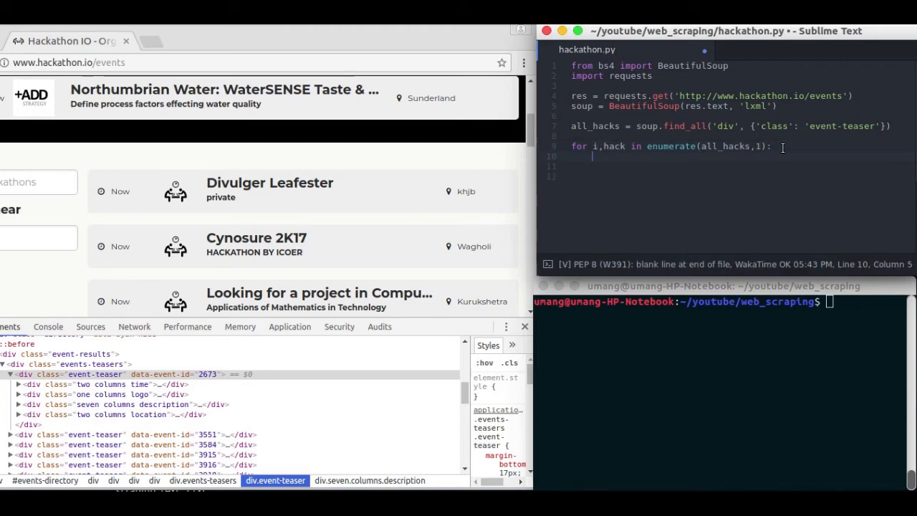
key("ctrl+s")
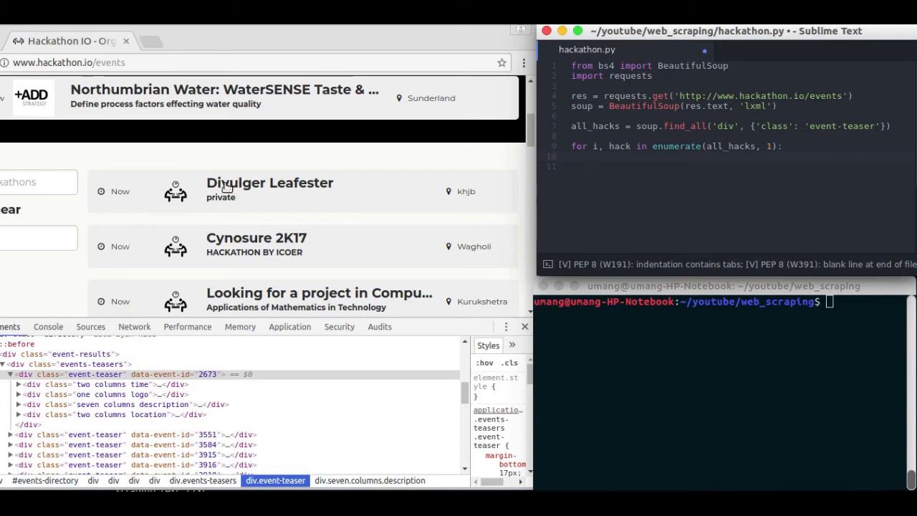
mouse_move(214, 208)
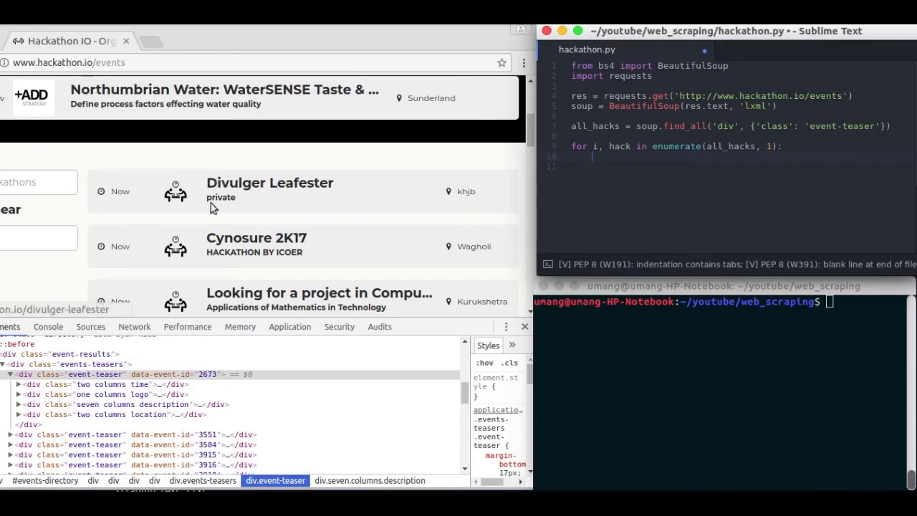
mouse_move(313, 253)
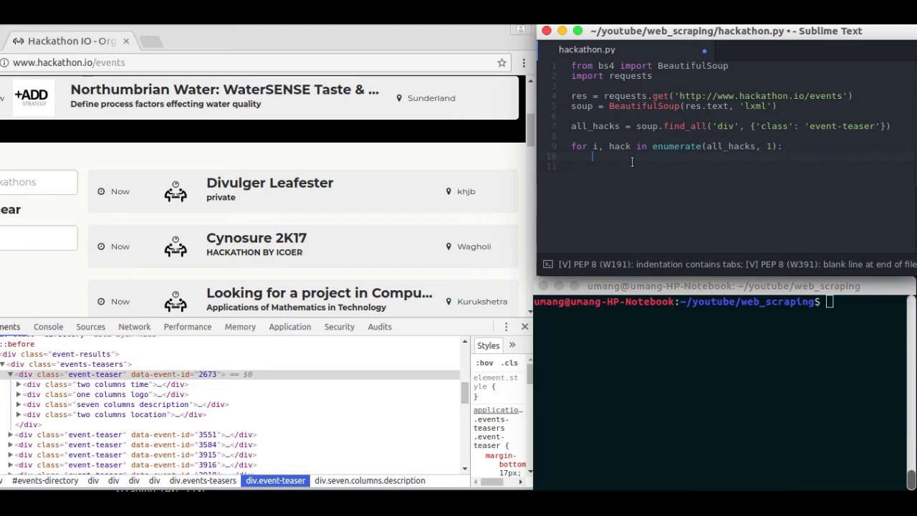
- Assign time = hack.find('div', {'class': 'two columns time'}), checking the class in DevTools
type("time =")
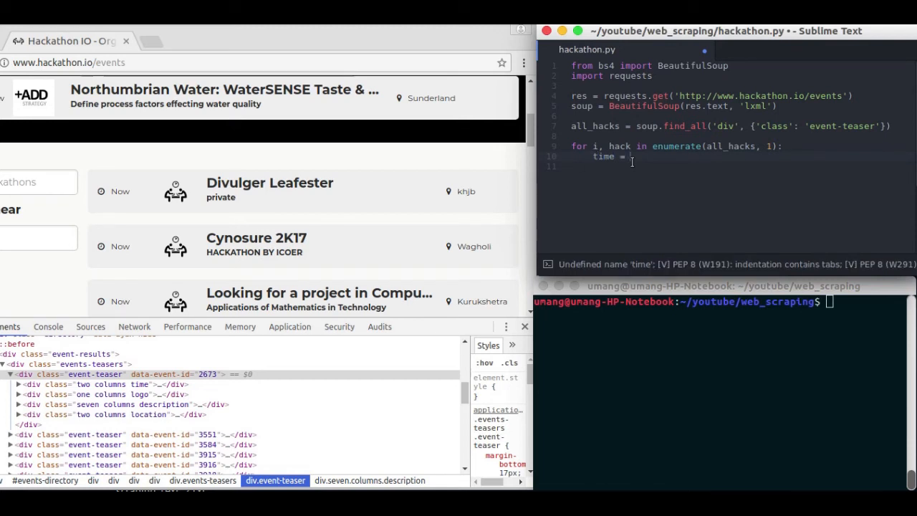
type("h")
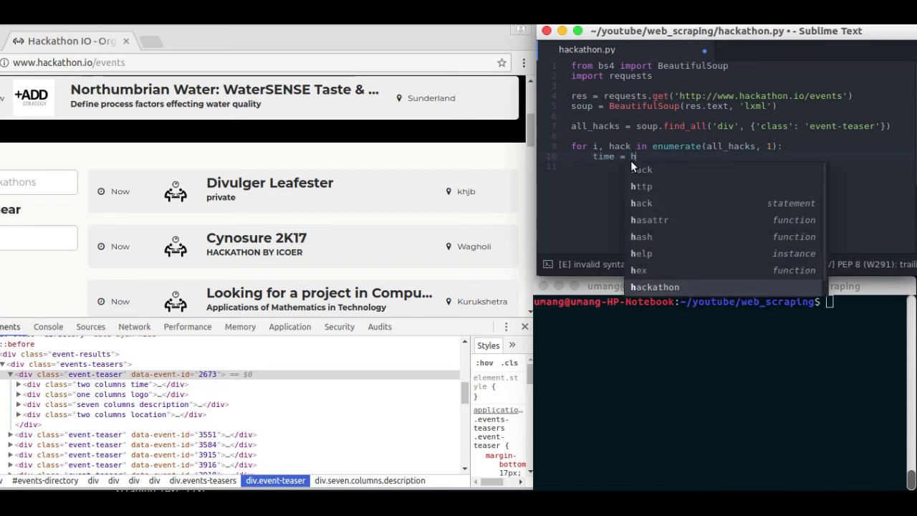
type("ack")
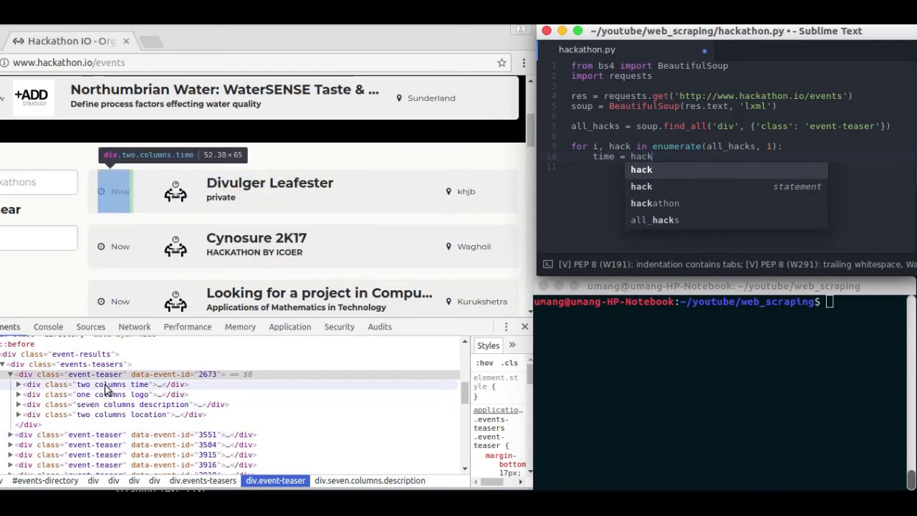
left_click(21, 384)
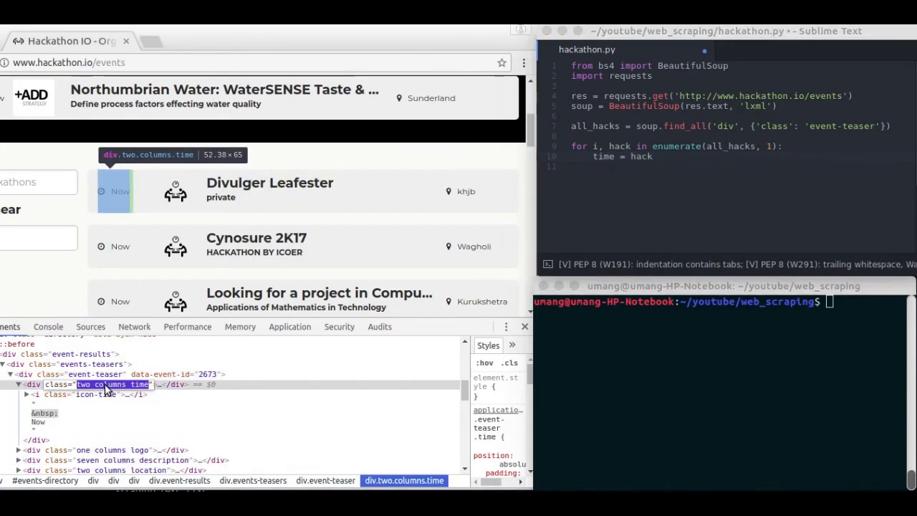
mouse_move(146, 386)
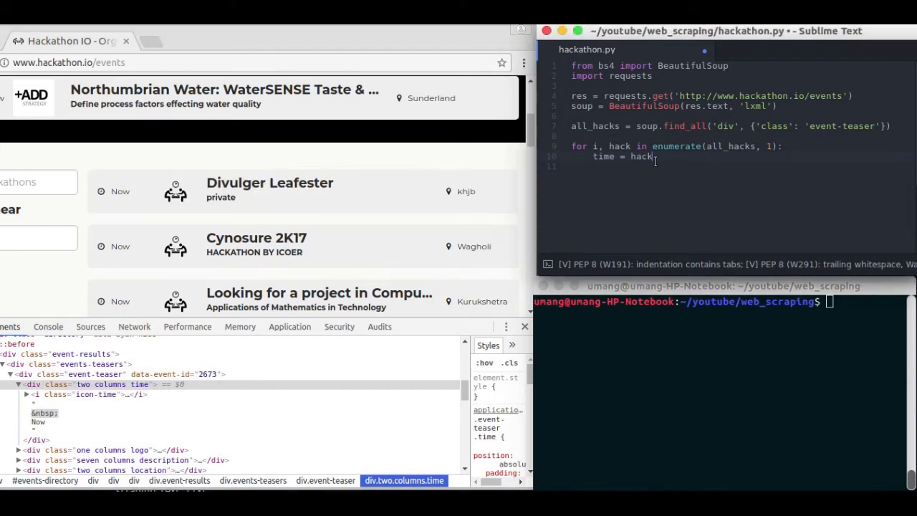
type(".find()")
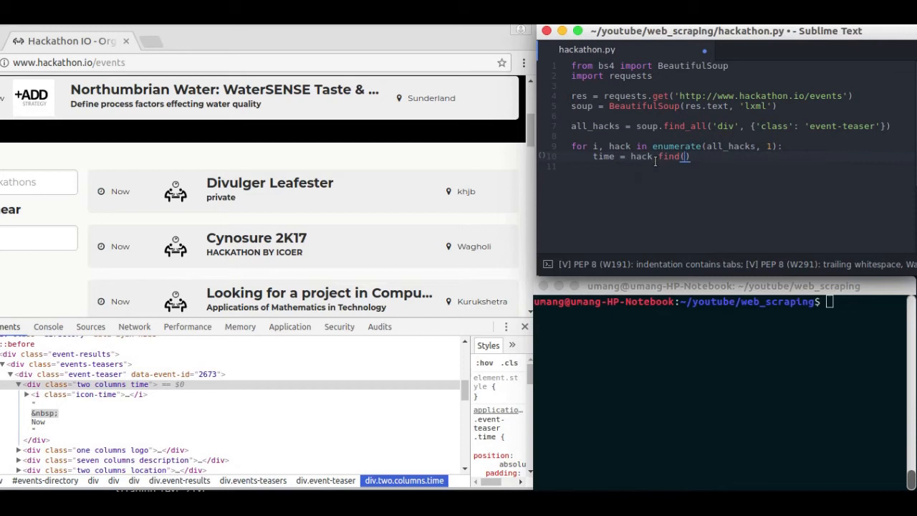
type("'di'")
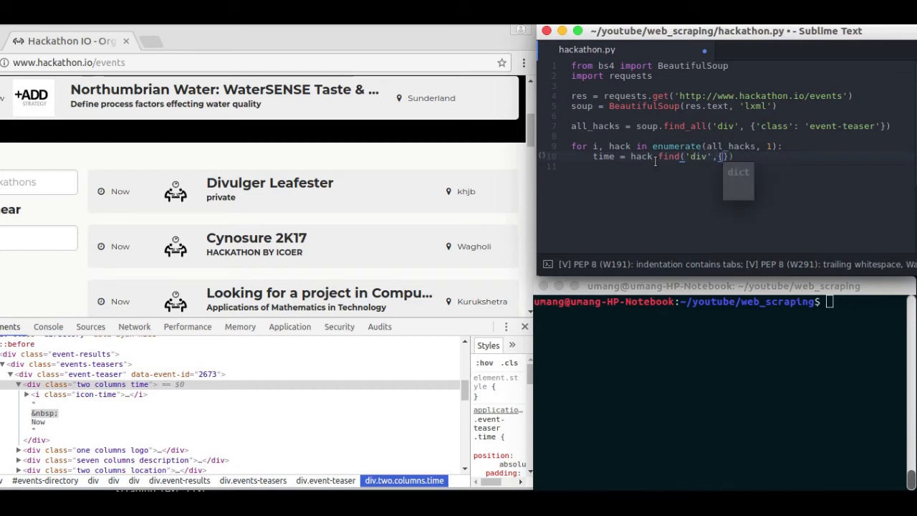
type("'class':'two columns time")
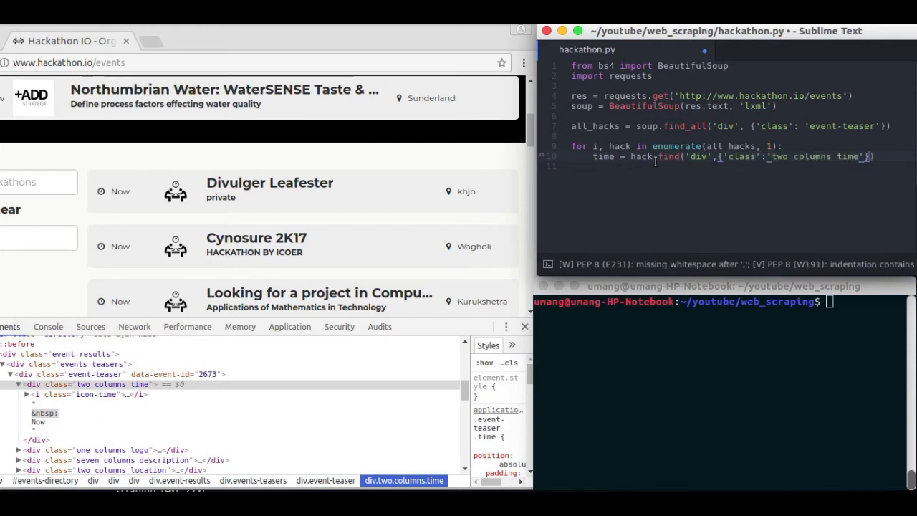
key("Return")
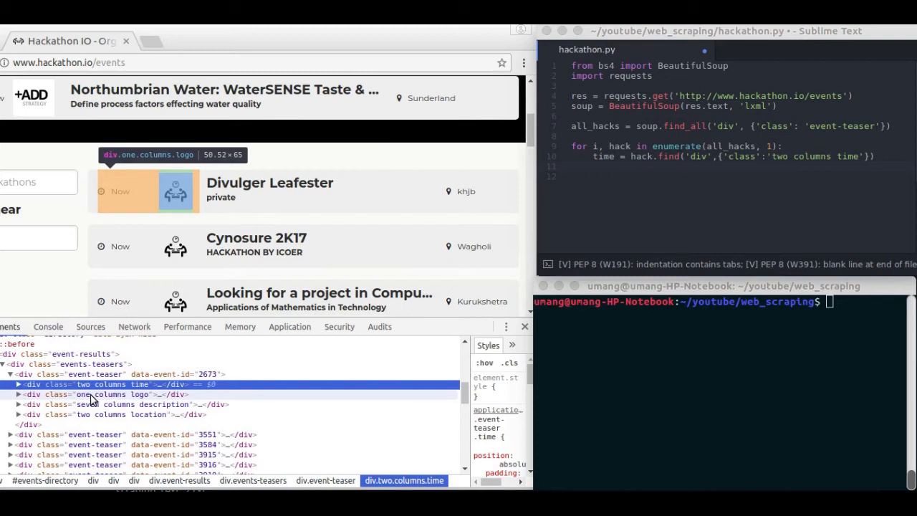
mouse_move(89, 404)
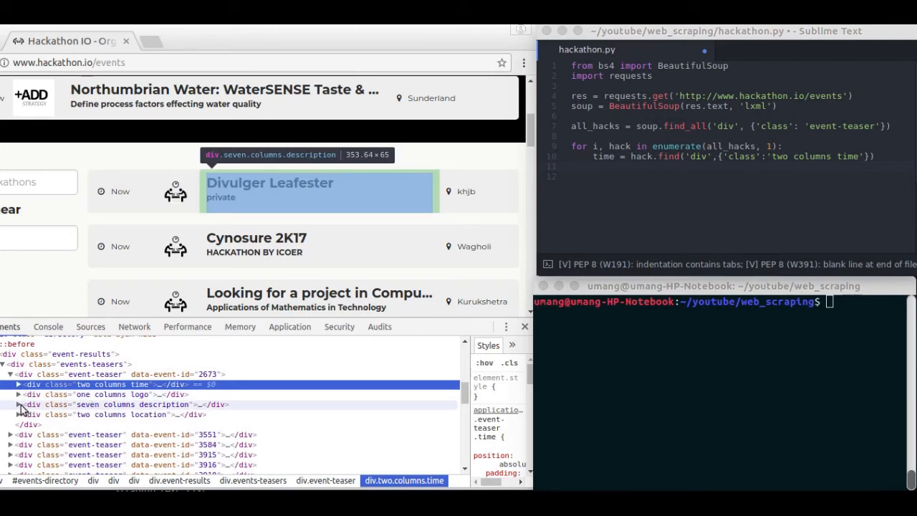
- Assign name = hack.find('h4') and begin description = hack. after inspecting the description column
left_click(17, 404)
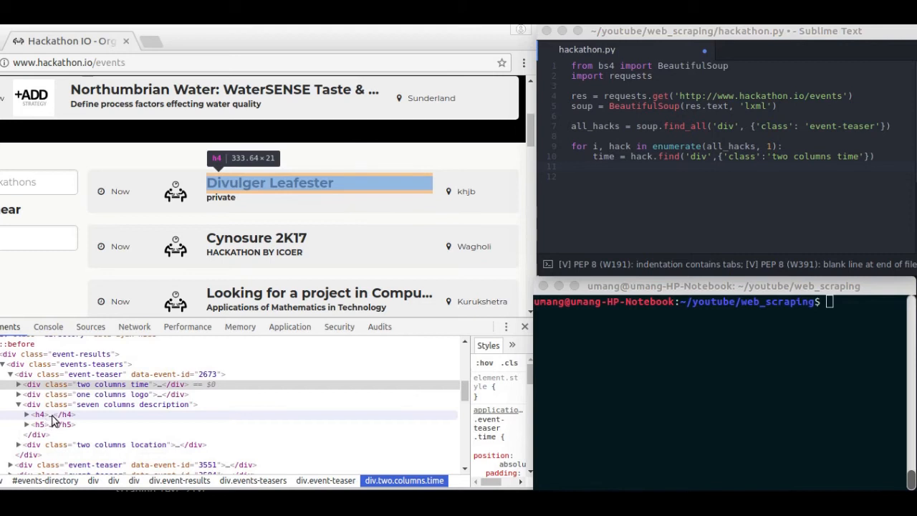
mouse_move(58, 421)
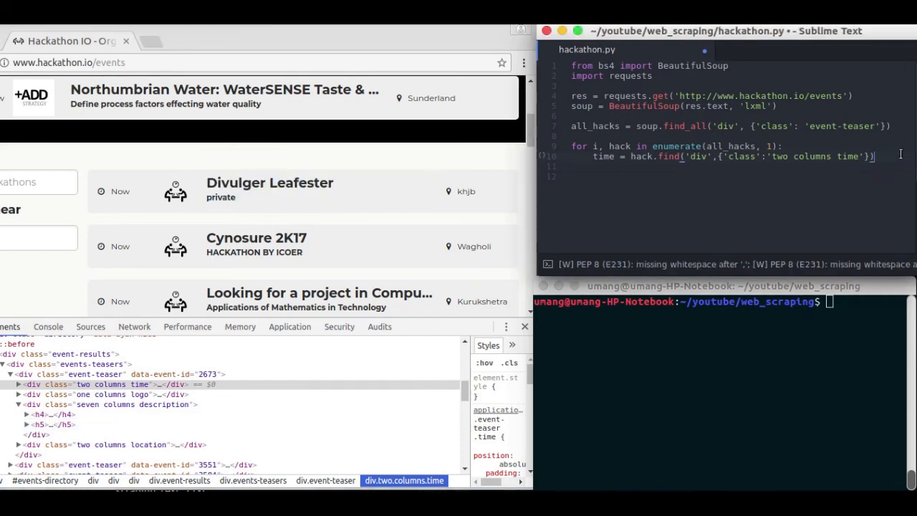
type("name")
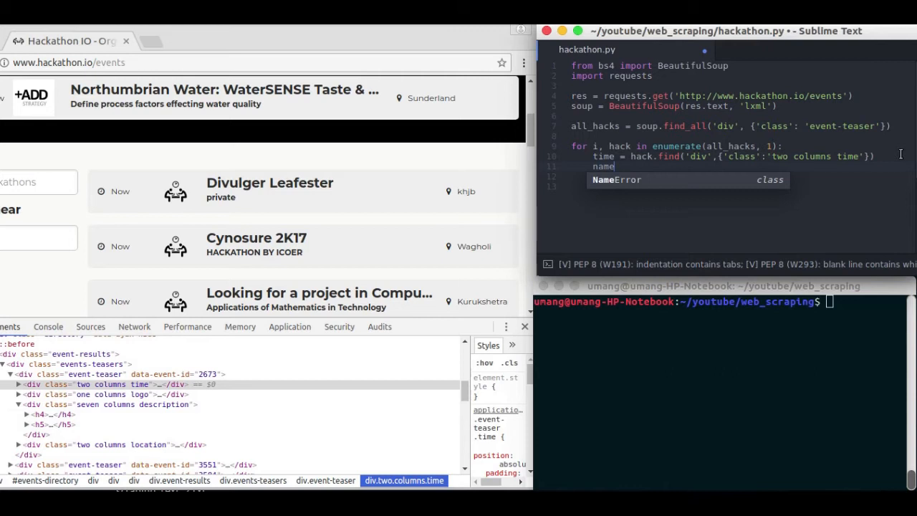
type("= hack.find")
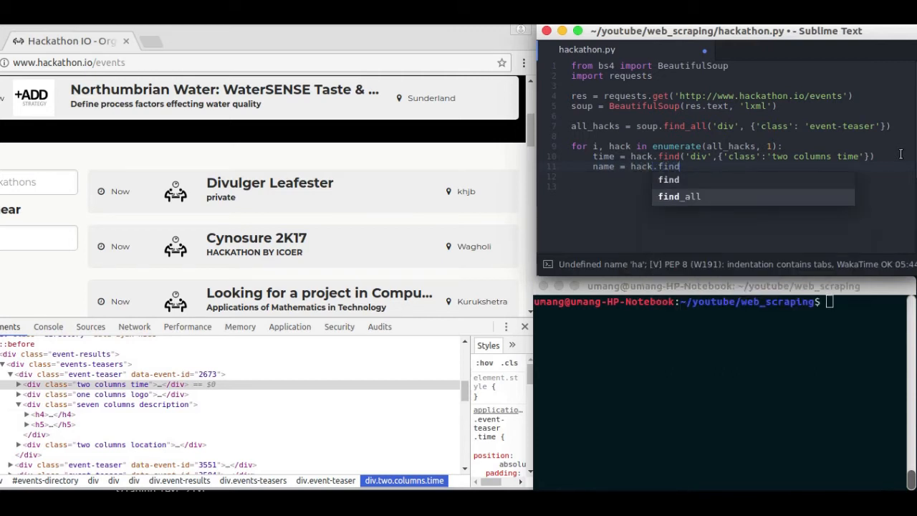
type("('')")
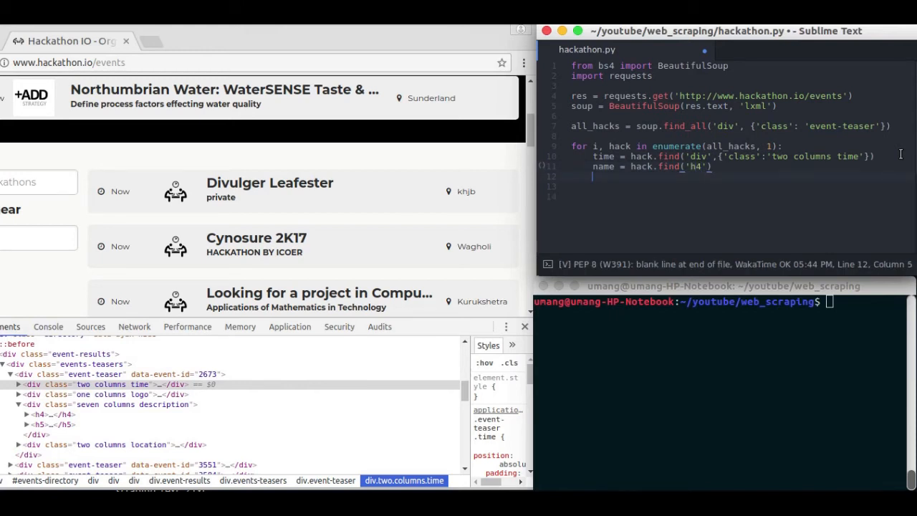
type("description =")
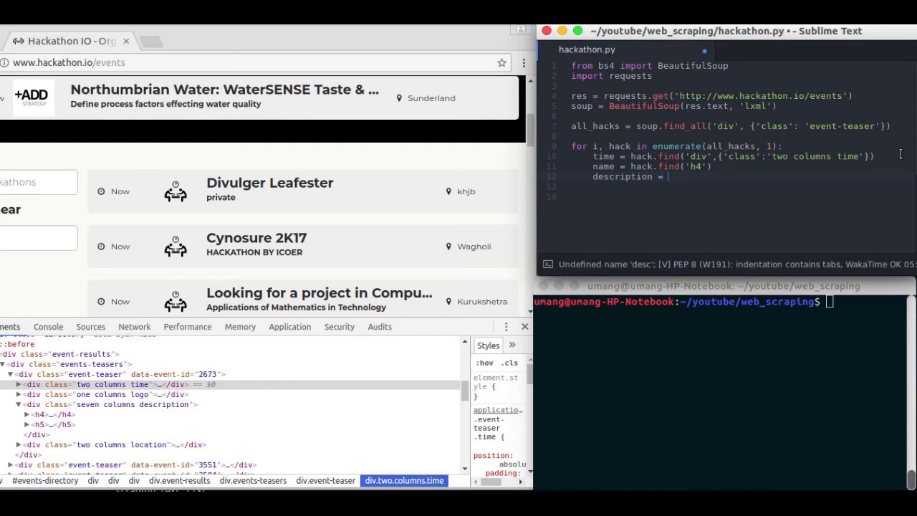
type("hack.find('h5")
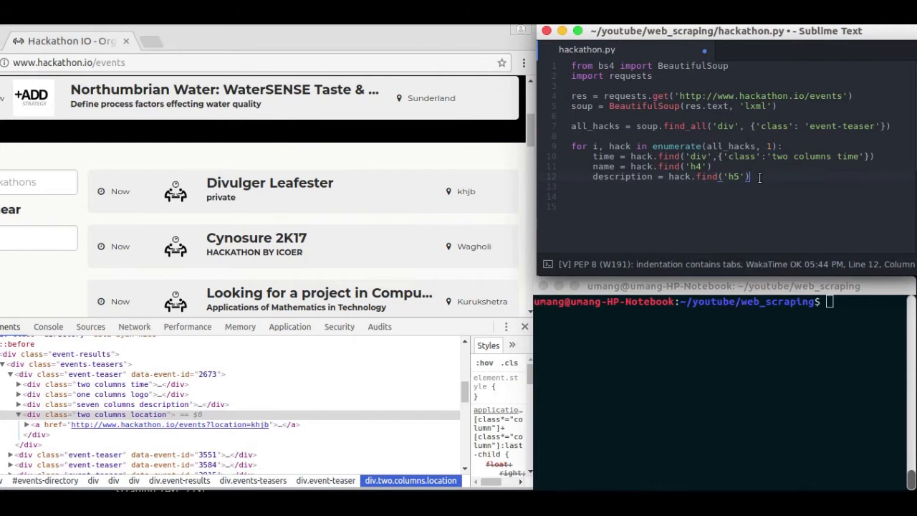
- Assign location = hack.find('div', {'class': 'two columns location'}) and save
type("locat")
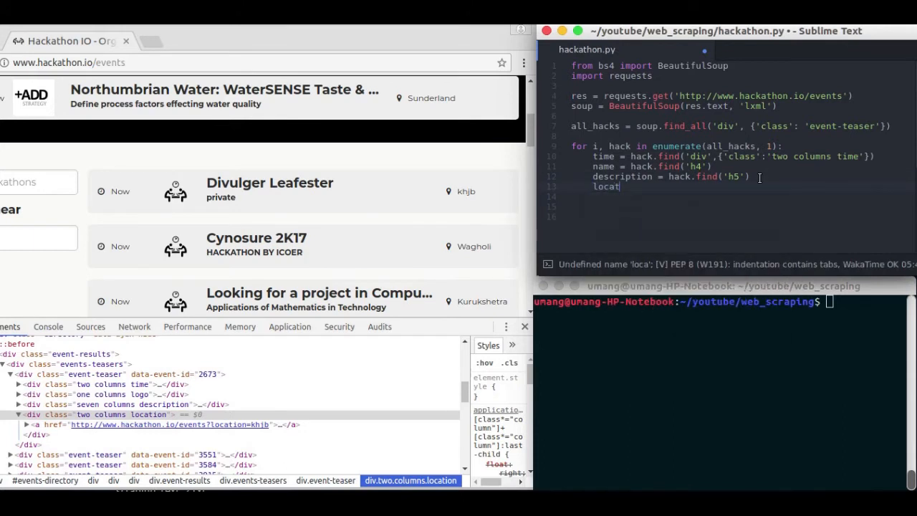
type("ion =")
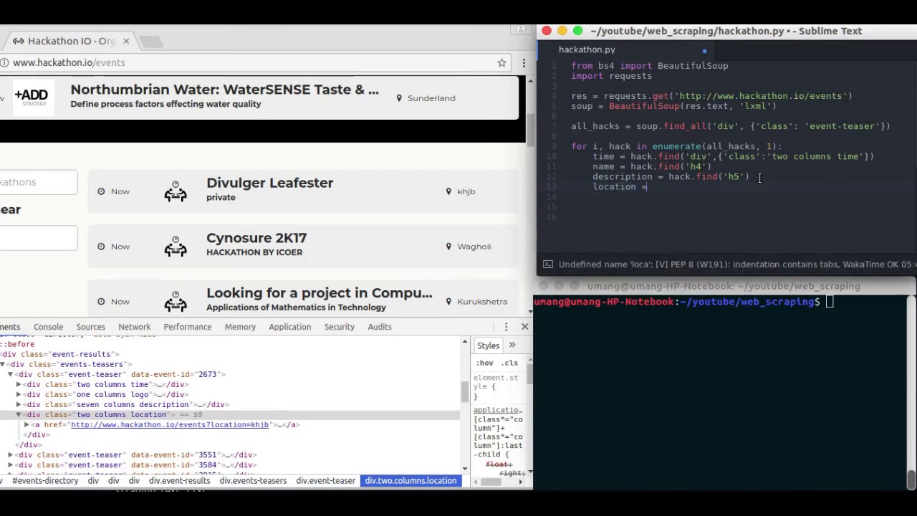
type("ha")
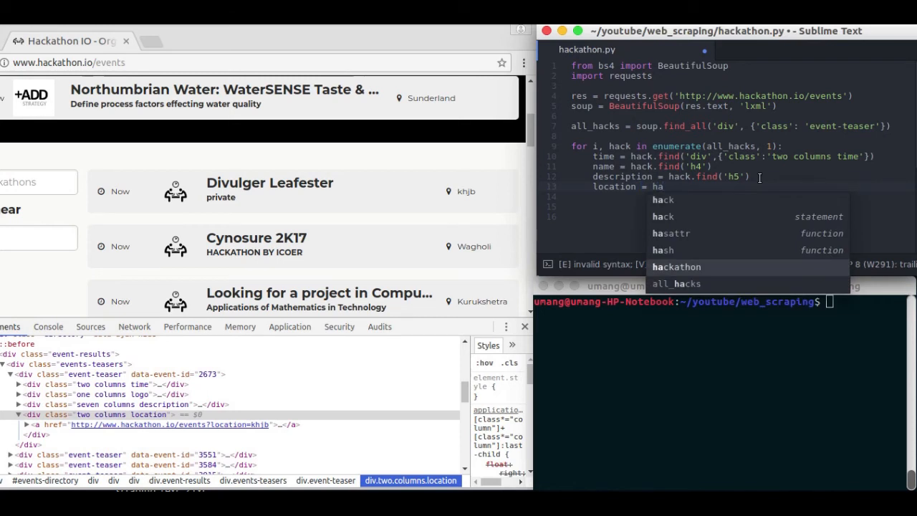
type("ck.find('div',{")
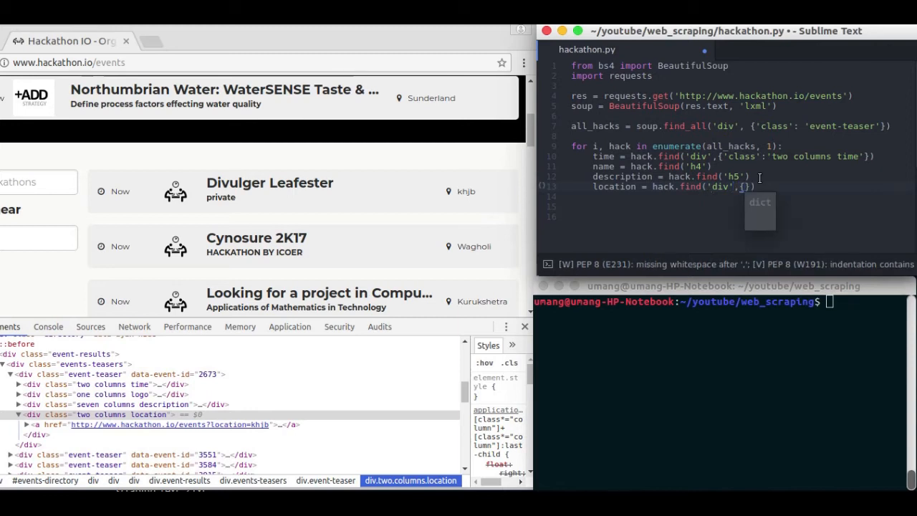
type("'class':'two columns location")
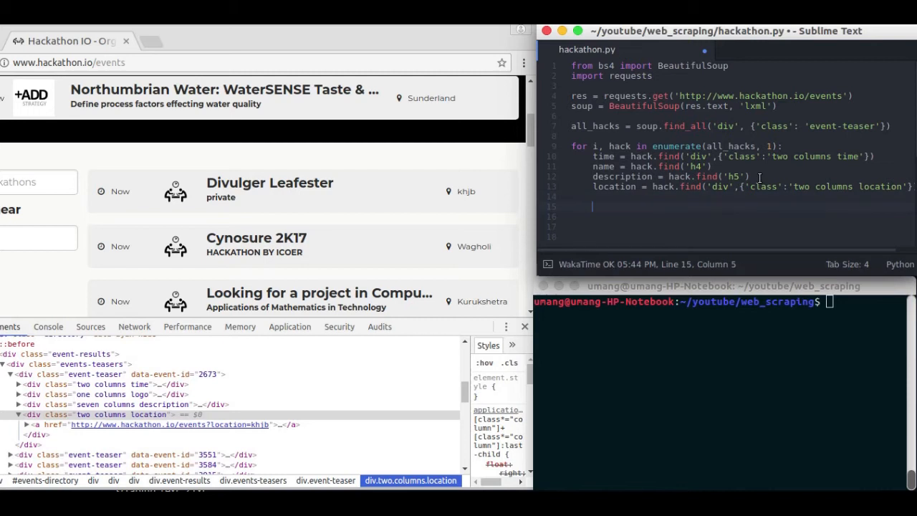
key("ctrl+s")
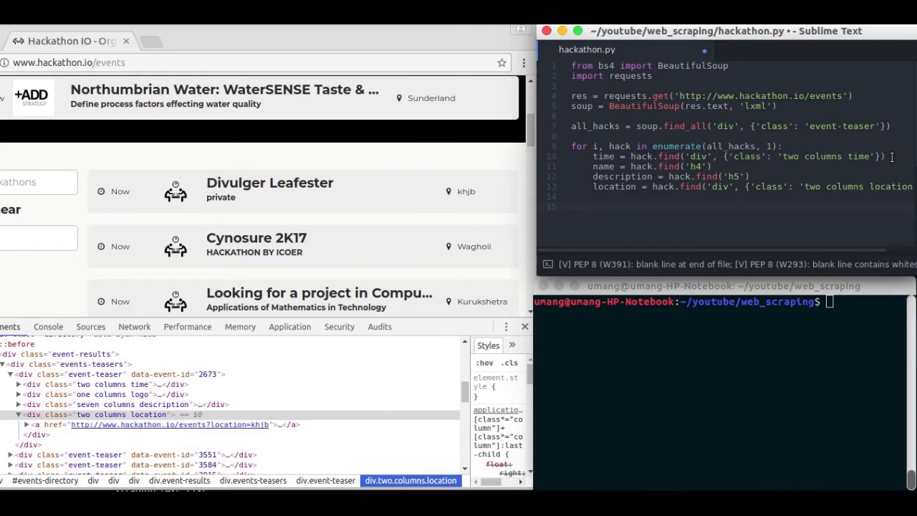
- Append .text to the time, name, description and location find() calls
type(".text")
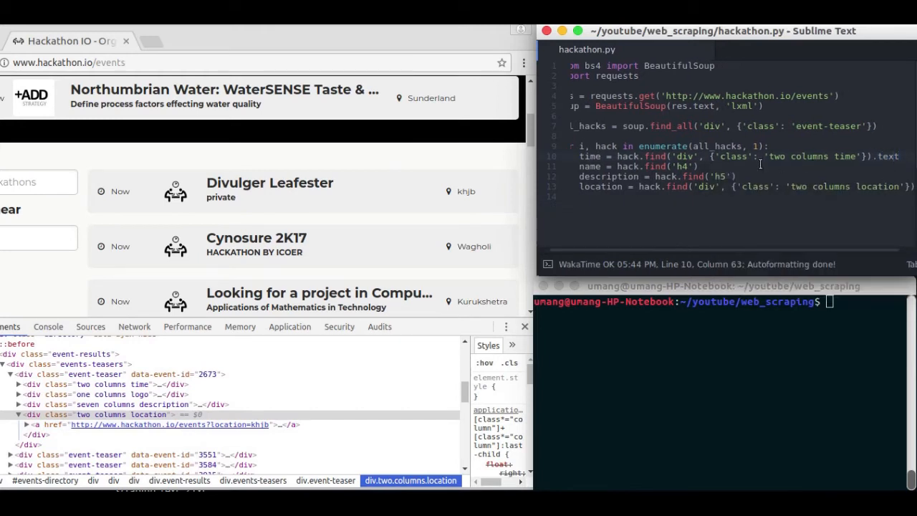
type(".text")
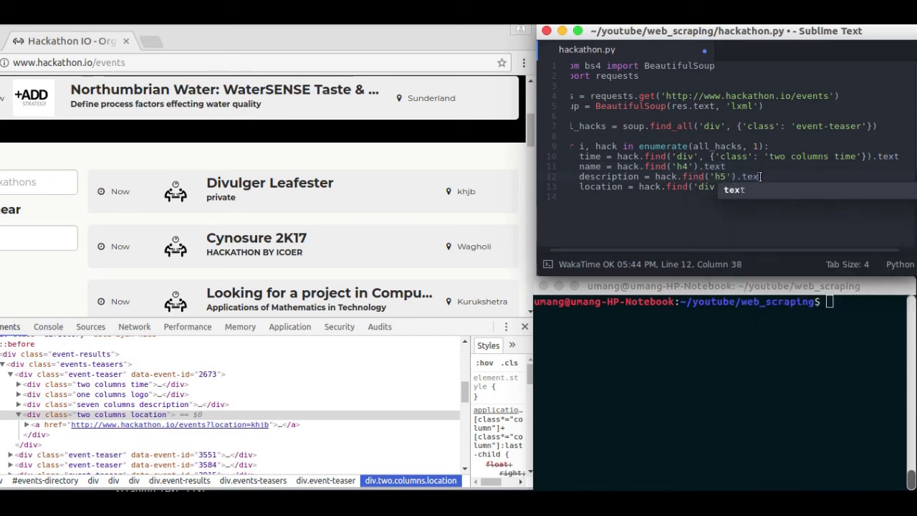
type("{'class': 'two columns location'})")
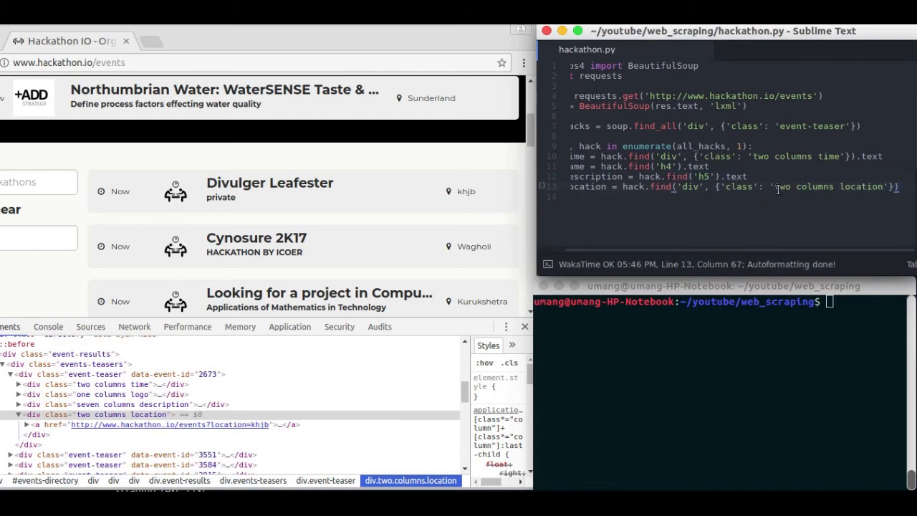
type(".text")
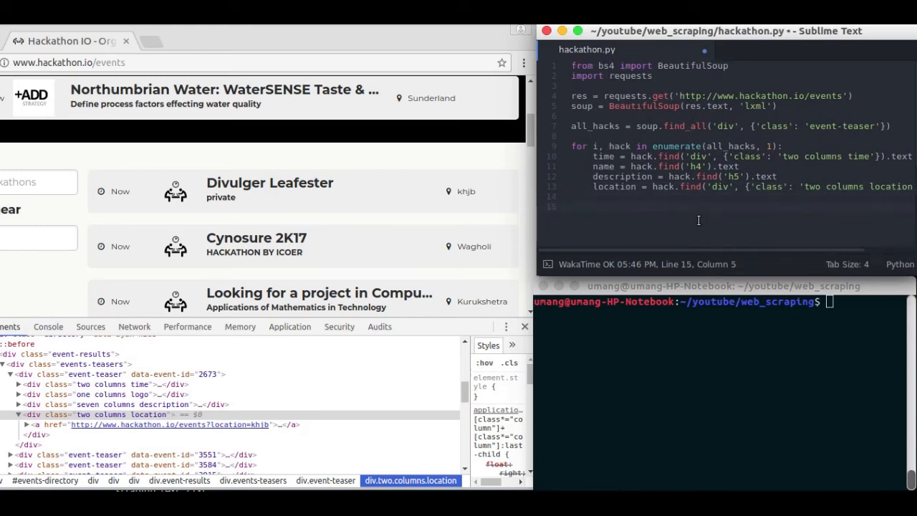
- Print time, name, description and location for each event followed by a blank line
type("print()")
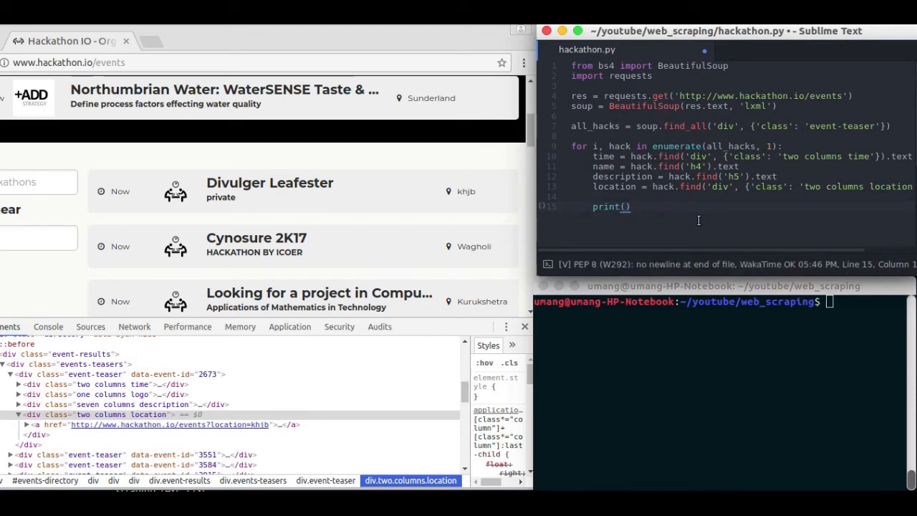
type("print()")
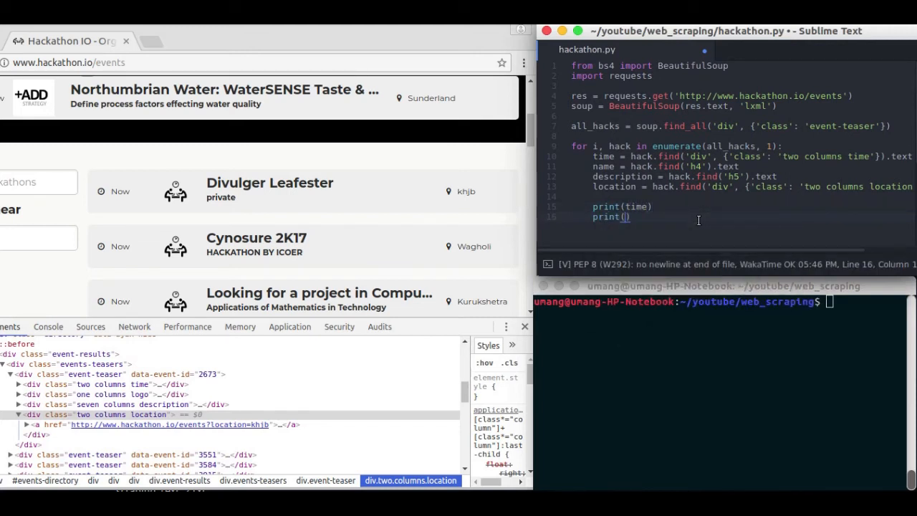
type("name")
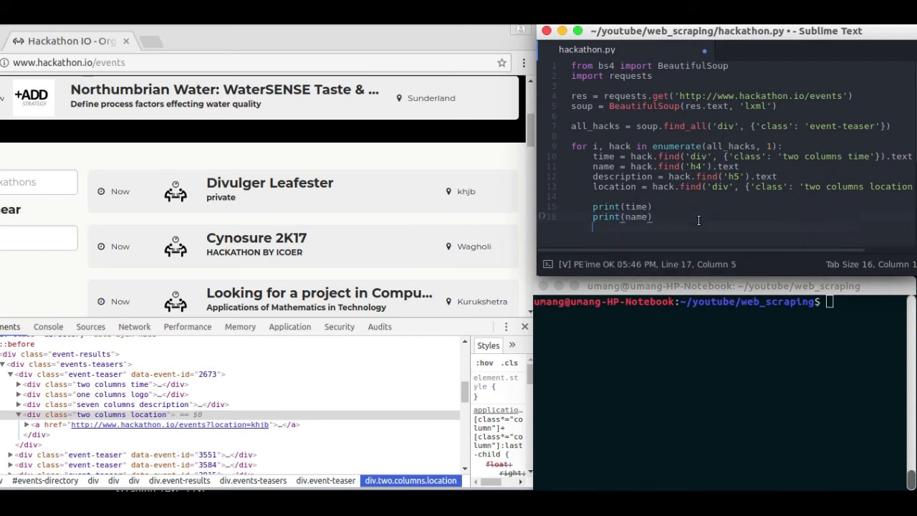
type("print()")
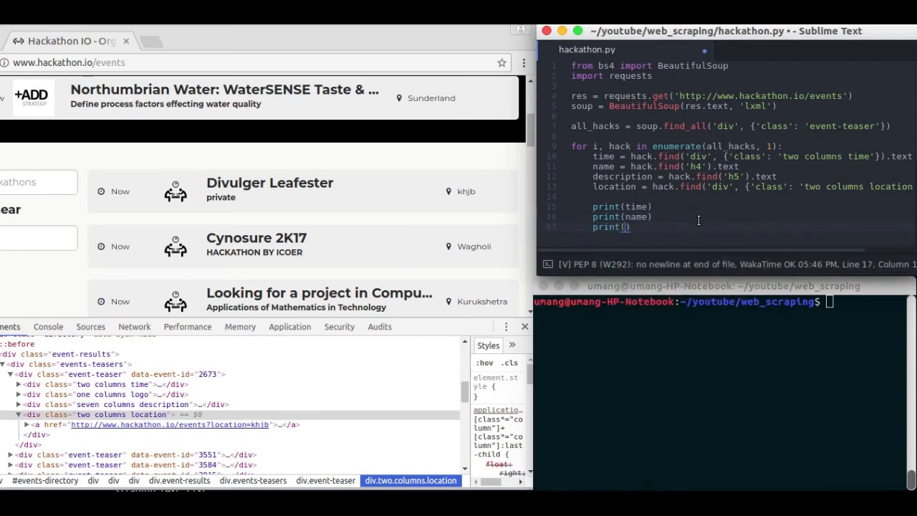
type("description")
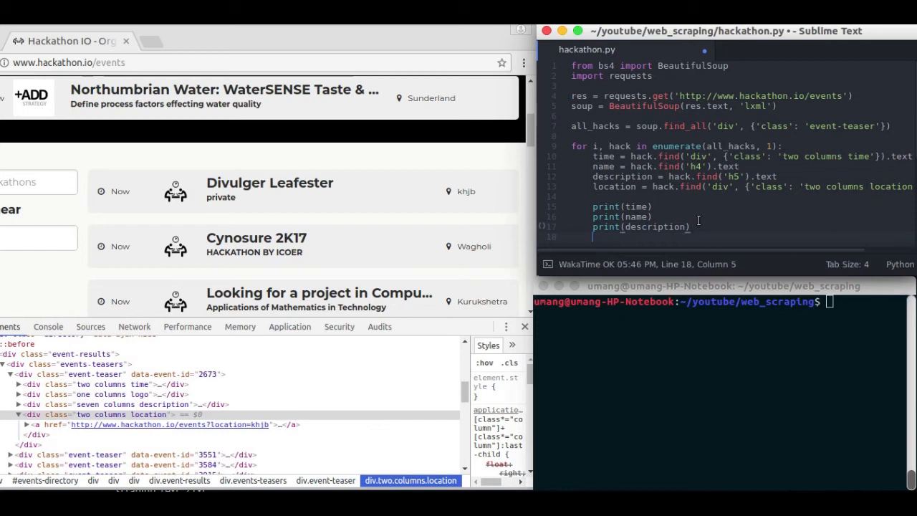
type("print()")
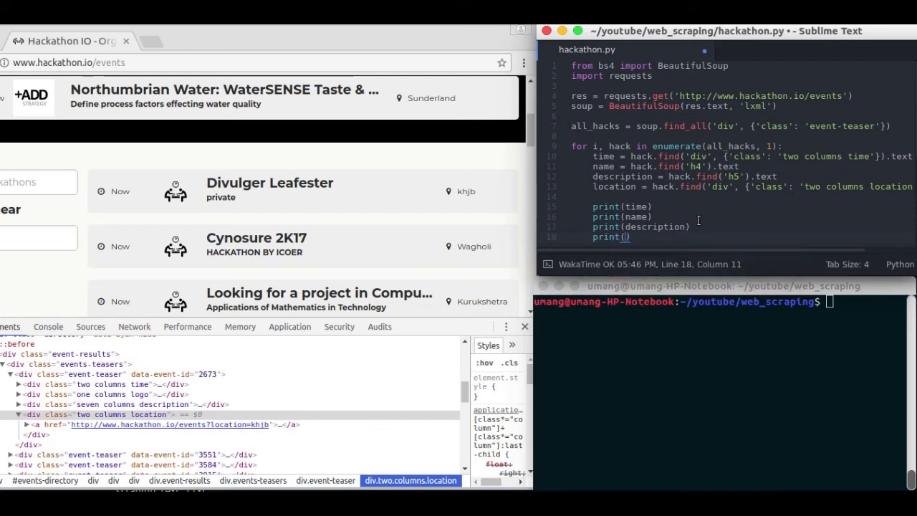
type("location")
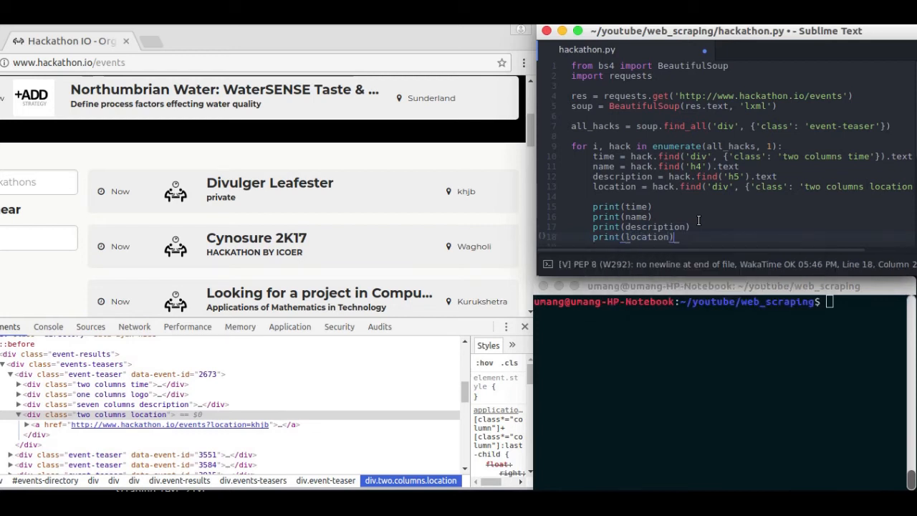
type("print()")
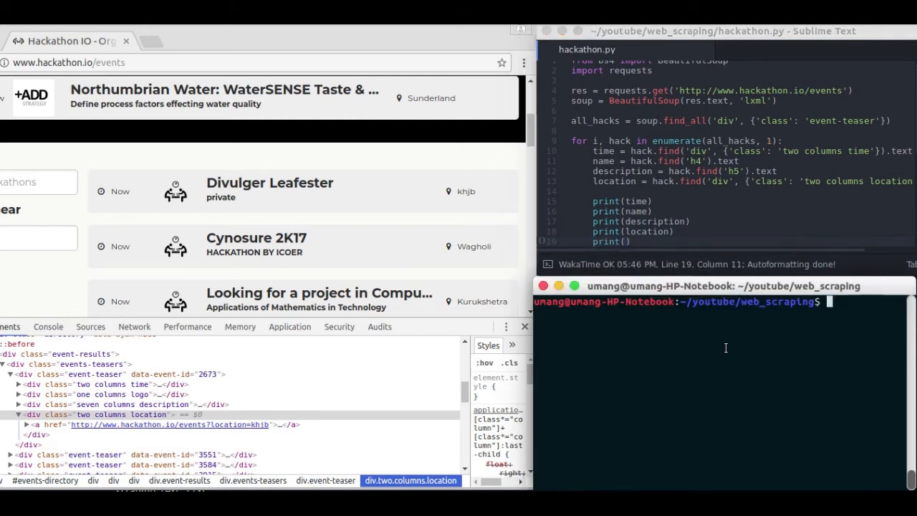
- Run python3 hackathon.py in the terminal to list the scraped events
type("python3 hackathon.py")
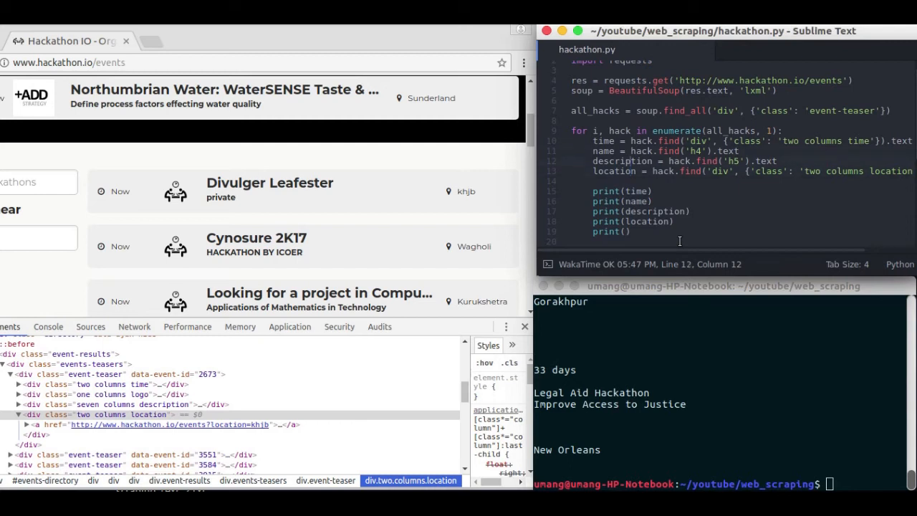
- Chain .replace('\n','') onto the event field lookups so newlines are removed
left_click(595, 150)
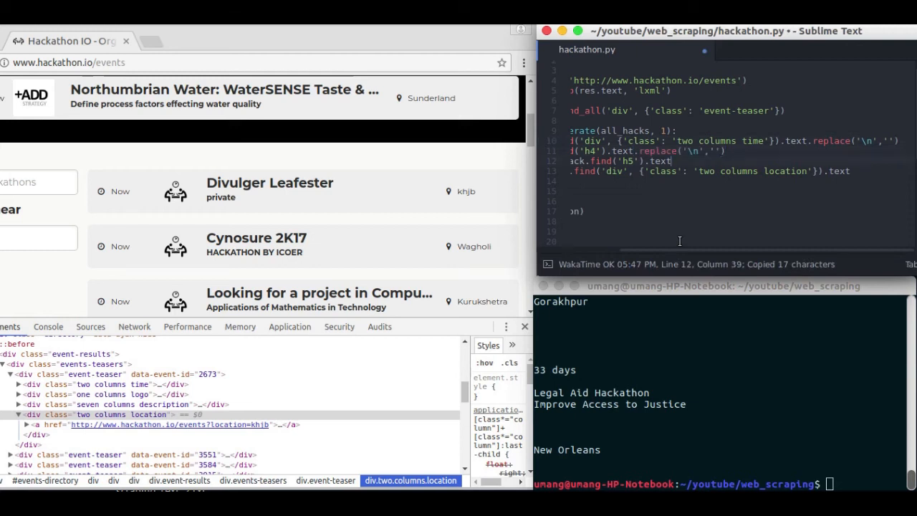
type(".replace('\\n','')")
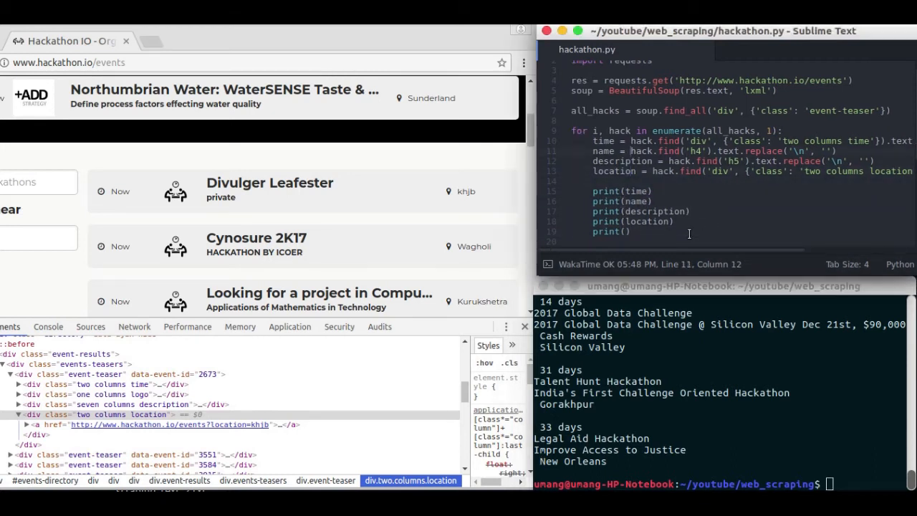
- Chain .strip() after the newline replacement on the time, name, description and location lines
scroll("right", 3)
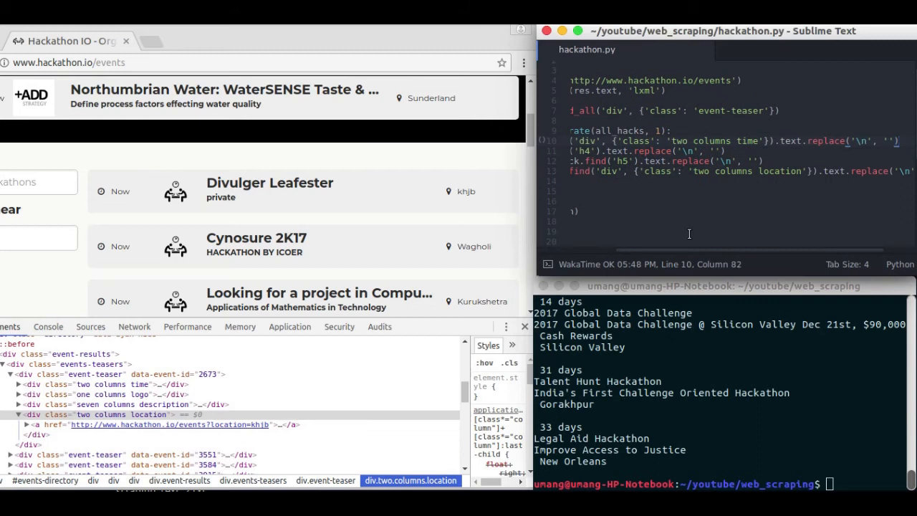
type(".strip()")
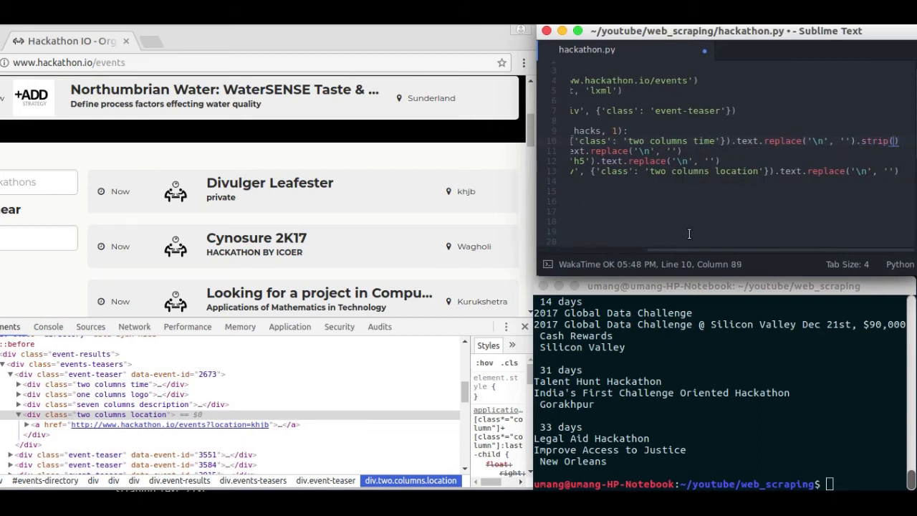
left_click(685, 150)
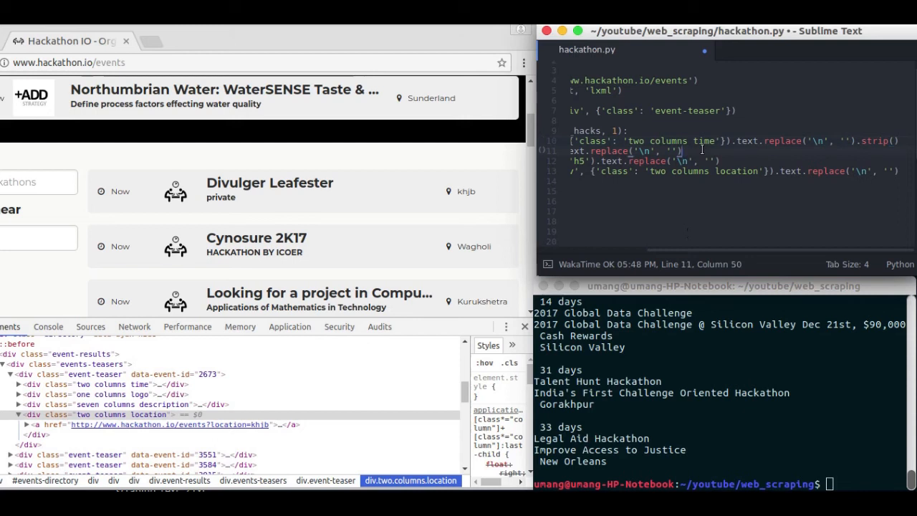
type("strip(")
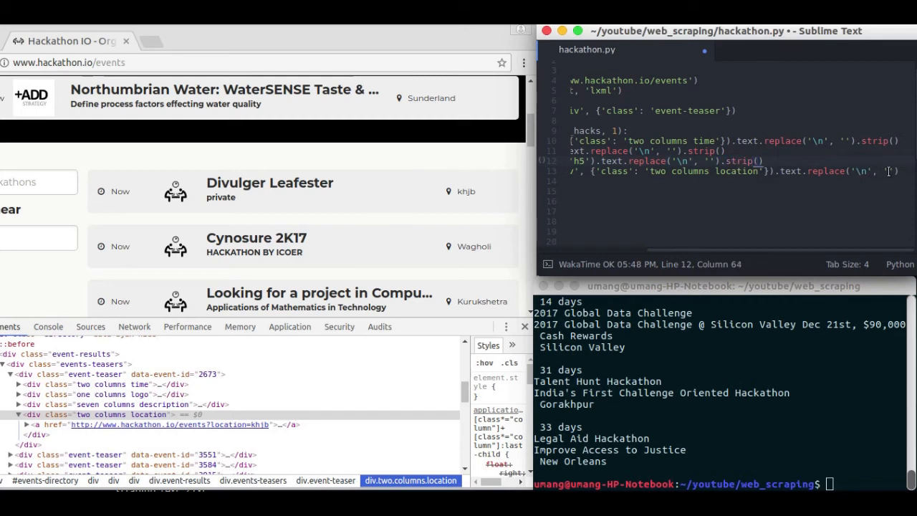
type(".st")
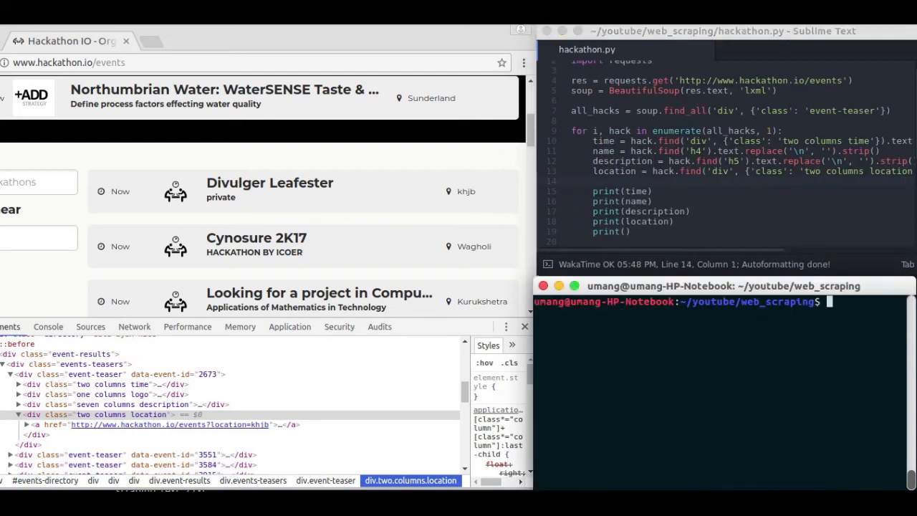
key("Return")
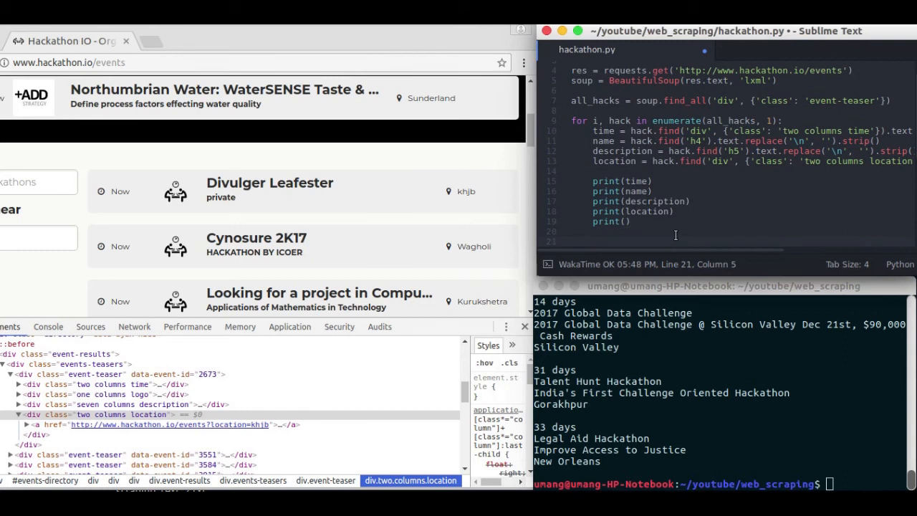
- Add a print of "{}. {}".format(str(i), name) to number each event line
key("Return")
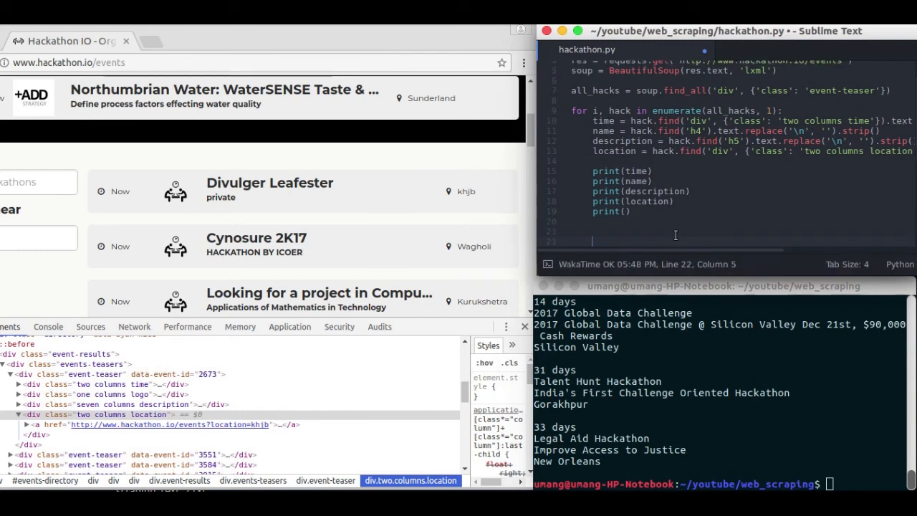
type("print(\"")
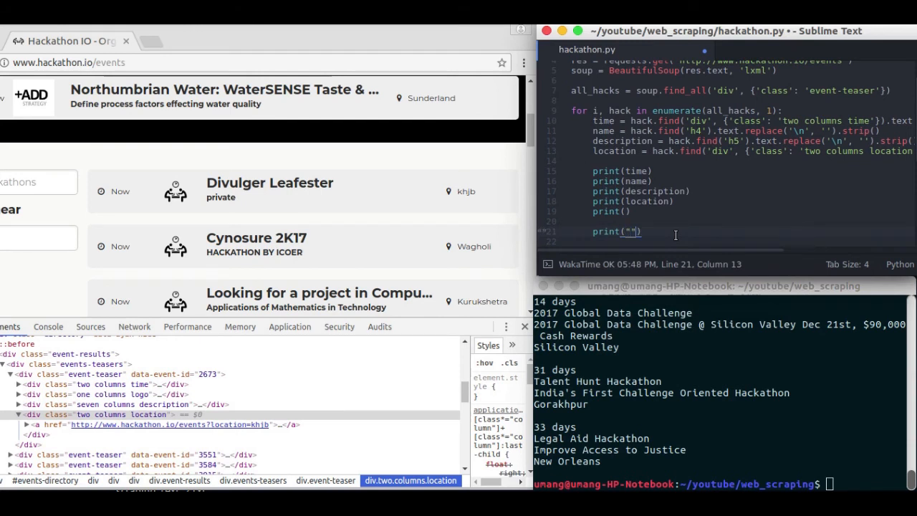
type(".format(")
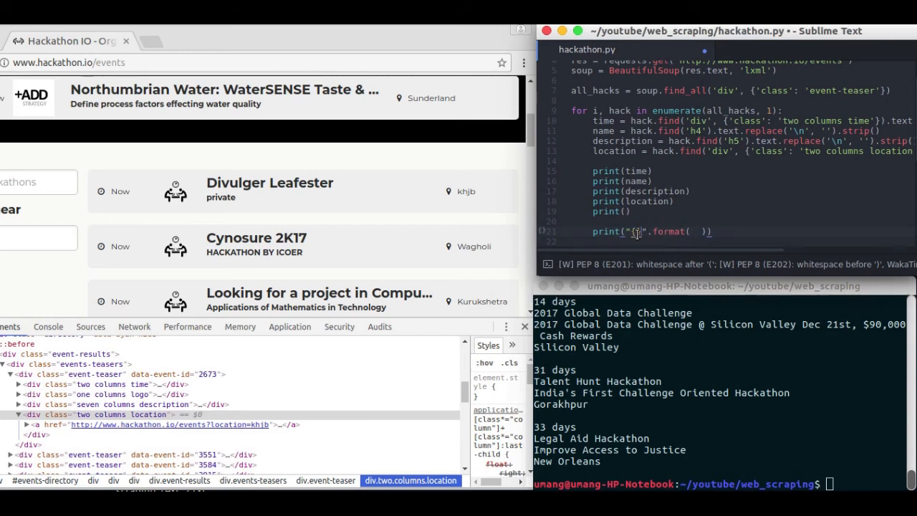
type("s")
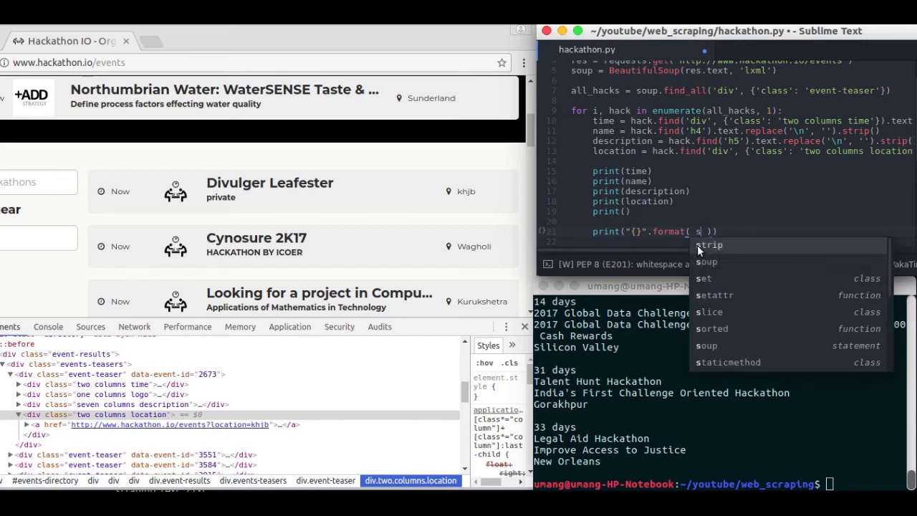
type("str(i")
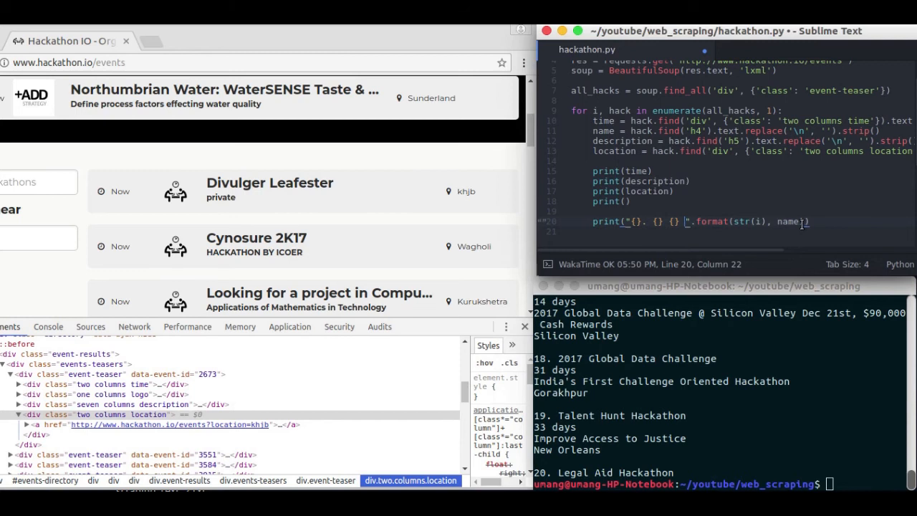
- Extend the format call with placeholders for description, time and location
type(", description, time,")
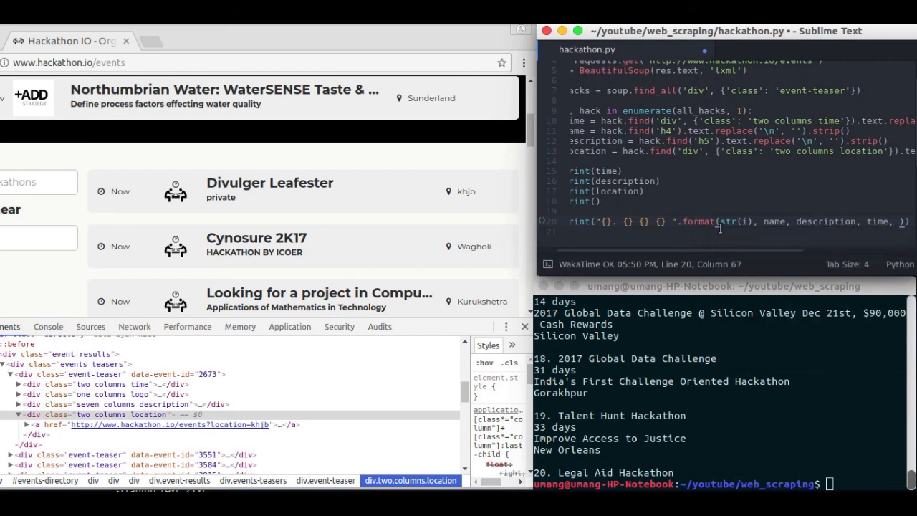
left_click(673, 221)
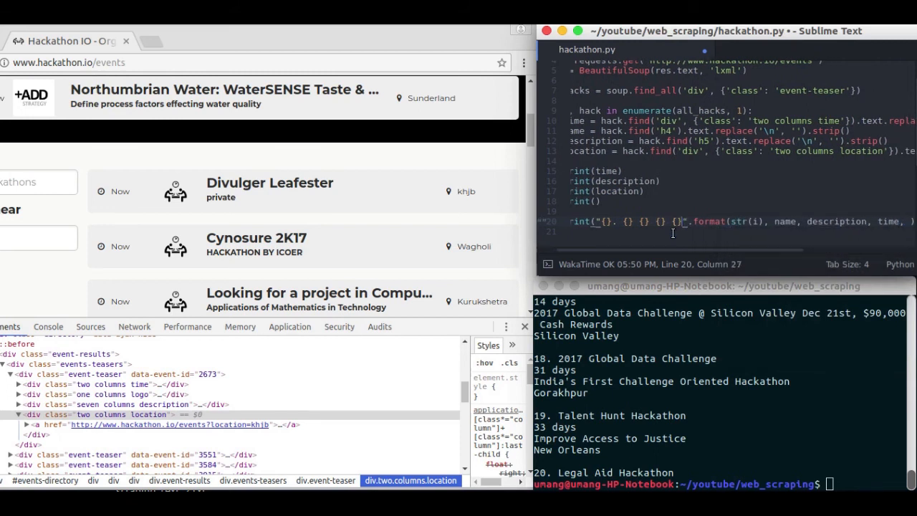
left_click(725, 220)
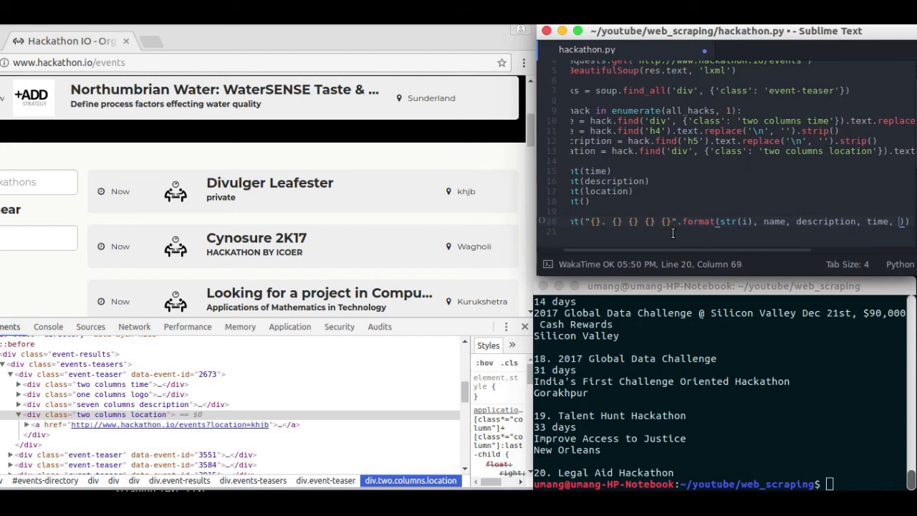
type("location")
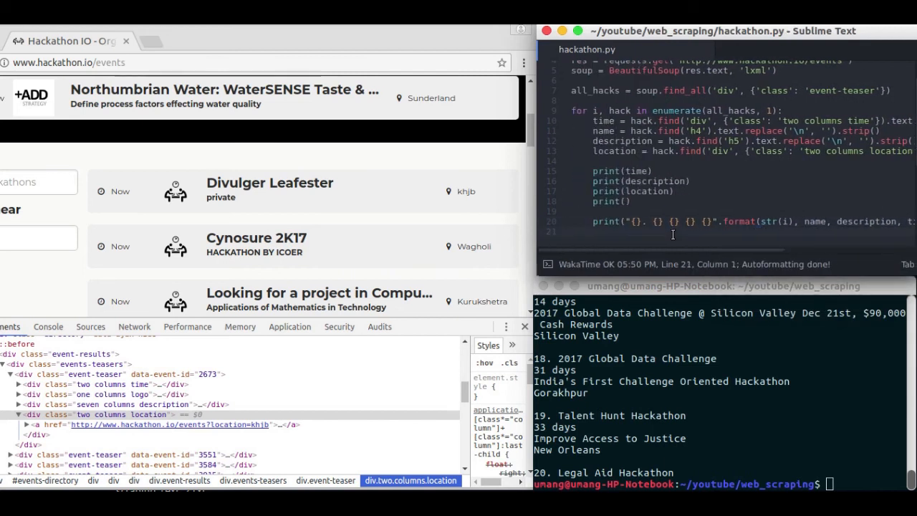
- Delete the separate print lines and insert \n between placeholders plus \n\n at the end
left_click(717, 287)
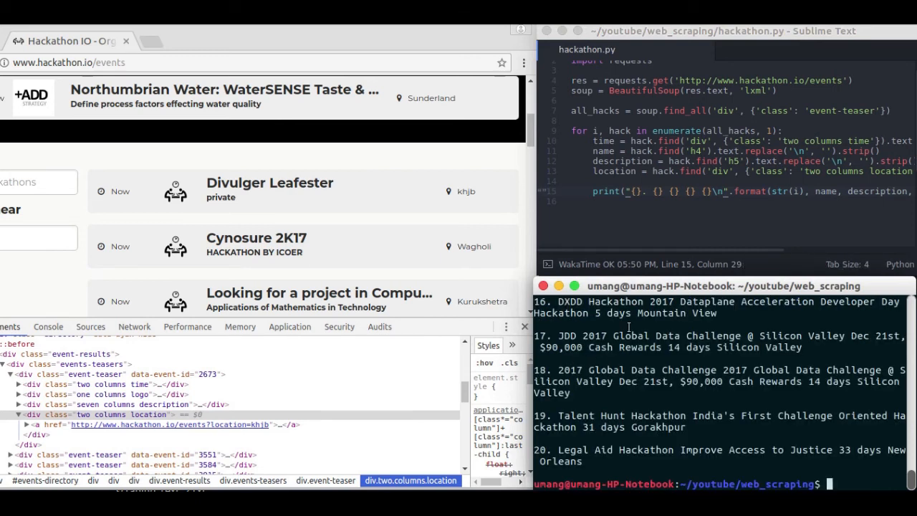
left_click(672, 192)
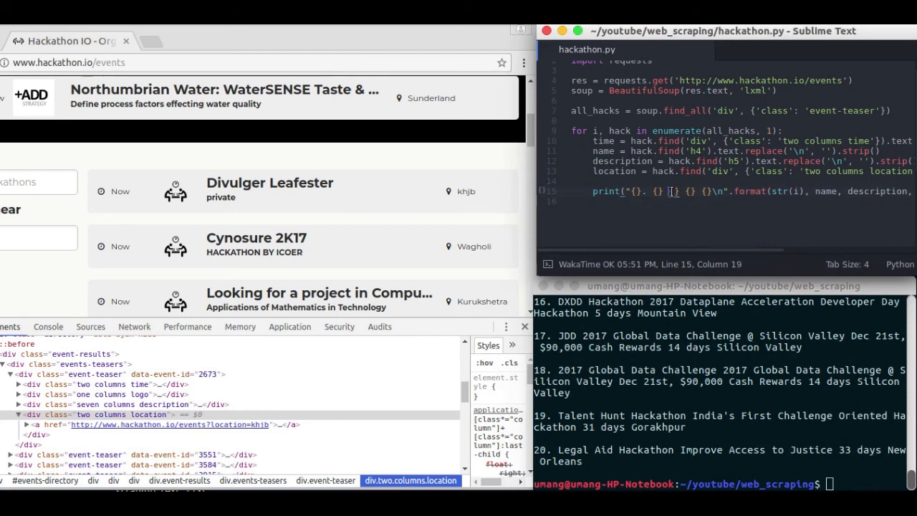
type("\\n")
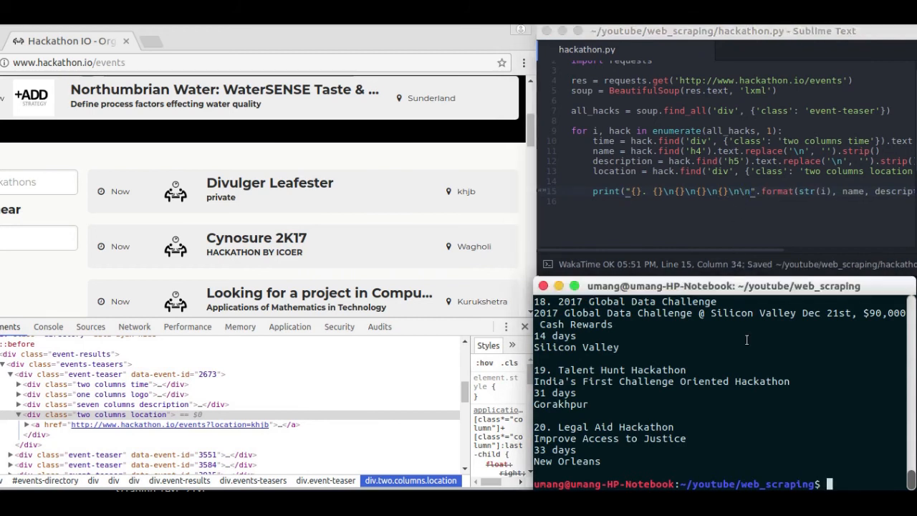
scroll("down", 3)
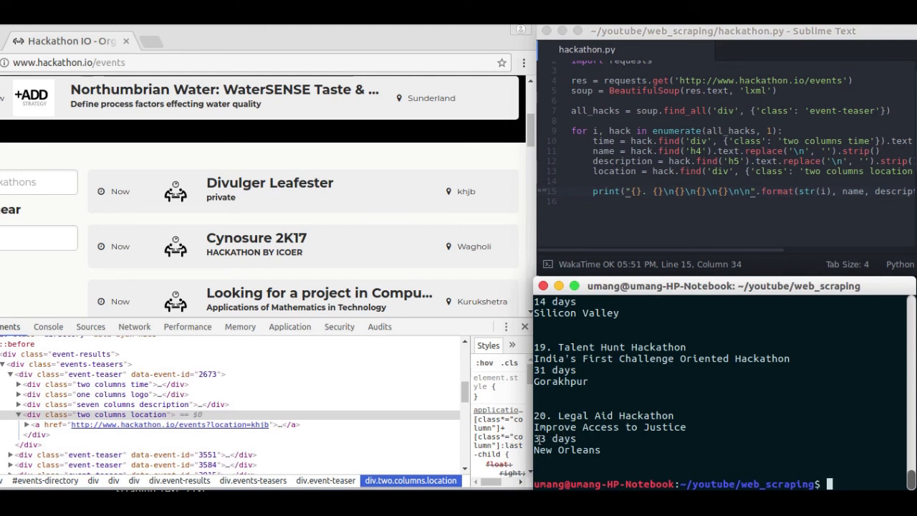
mouse_move(559, 443)
type("python3 hackathon.py")
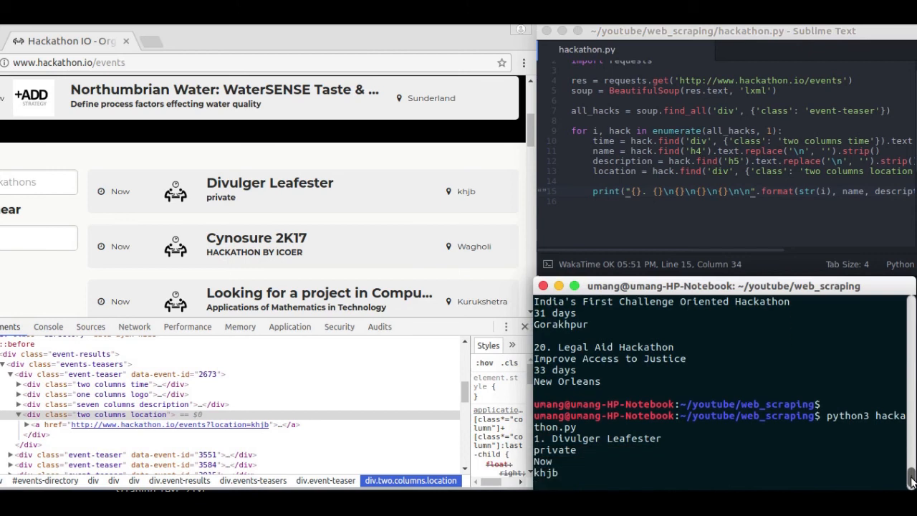
- Scroll through the terminal's numbered multi-line event blocks starting with Divulger Leafester
scroll("down", 3)
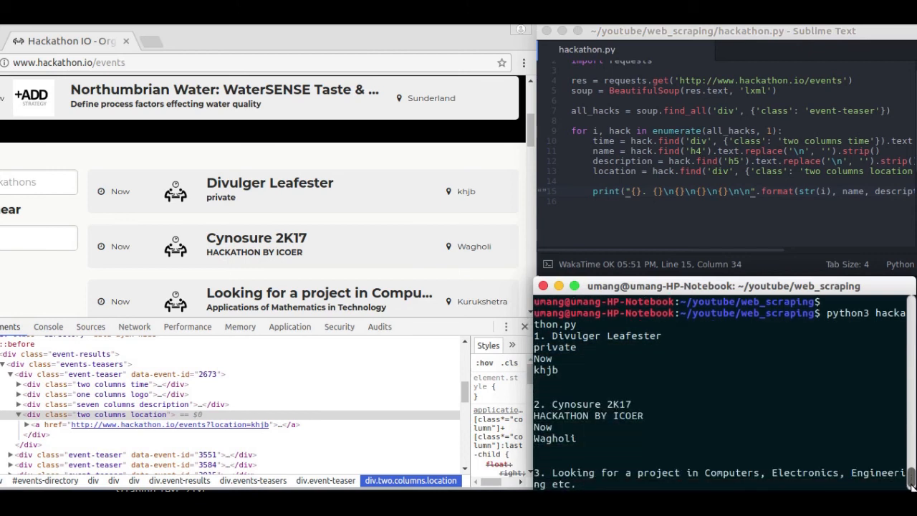
scroll("down", 3)
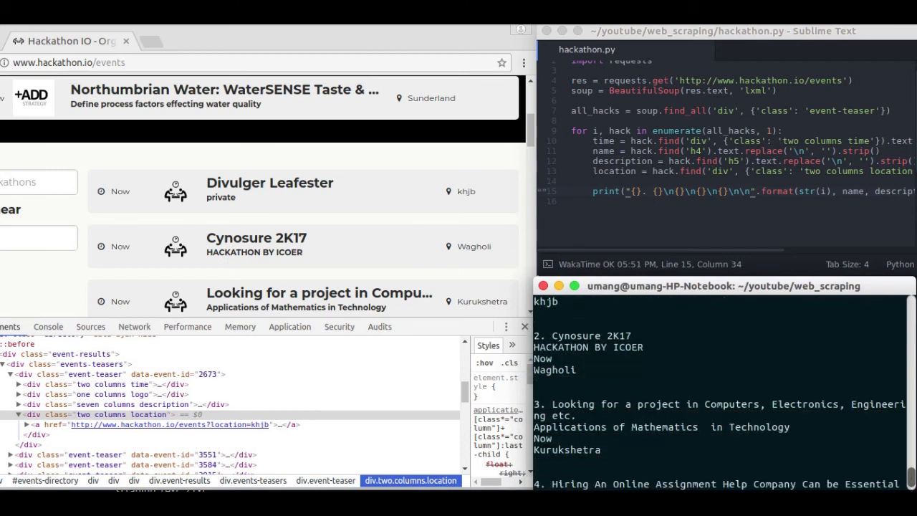
scroll("down", 3)
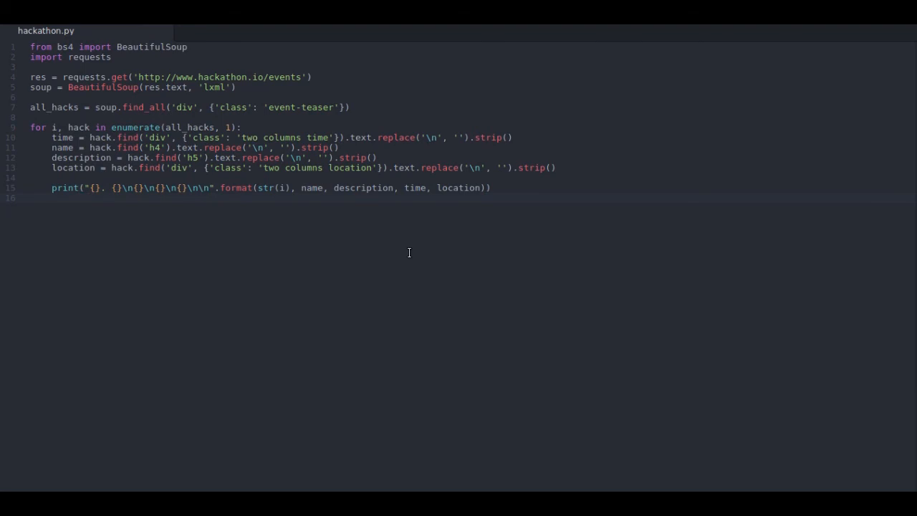
mouse_move(94, 60)
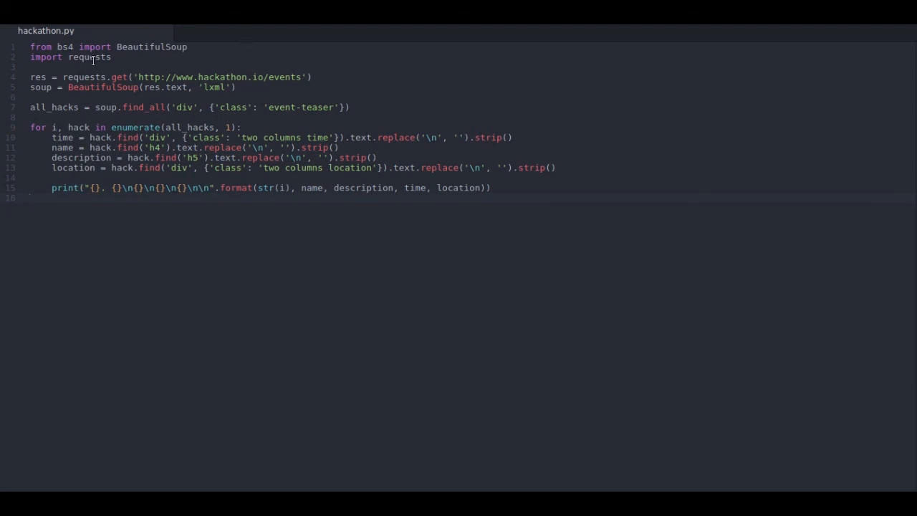
left_click(44, 197)
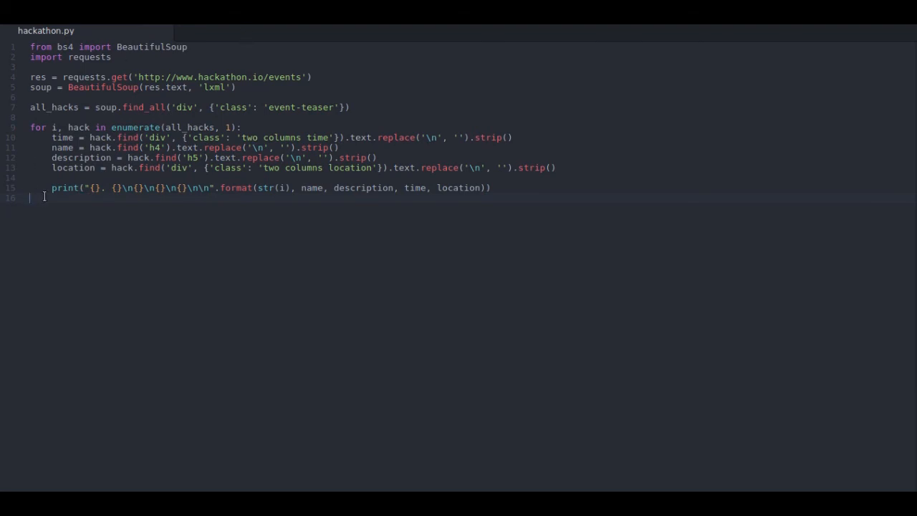
mouse_move(142, 54)
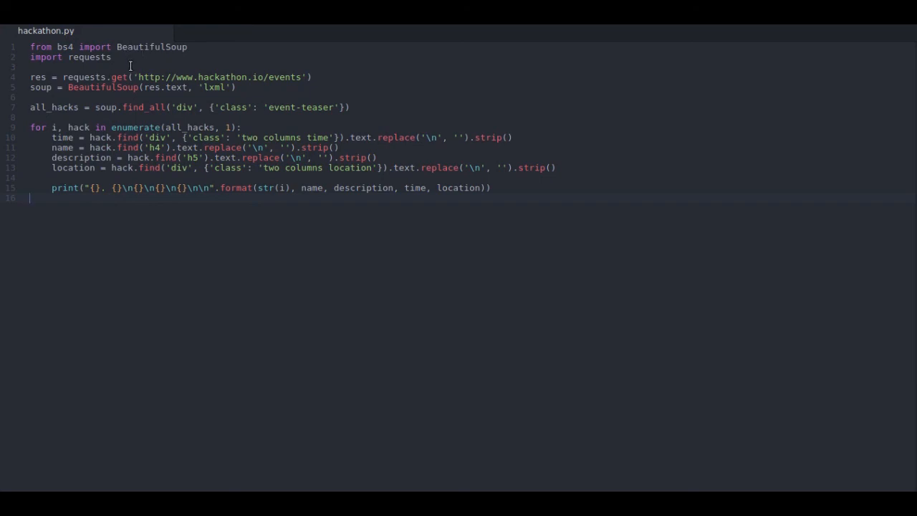
mouse_move(131, 77)
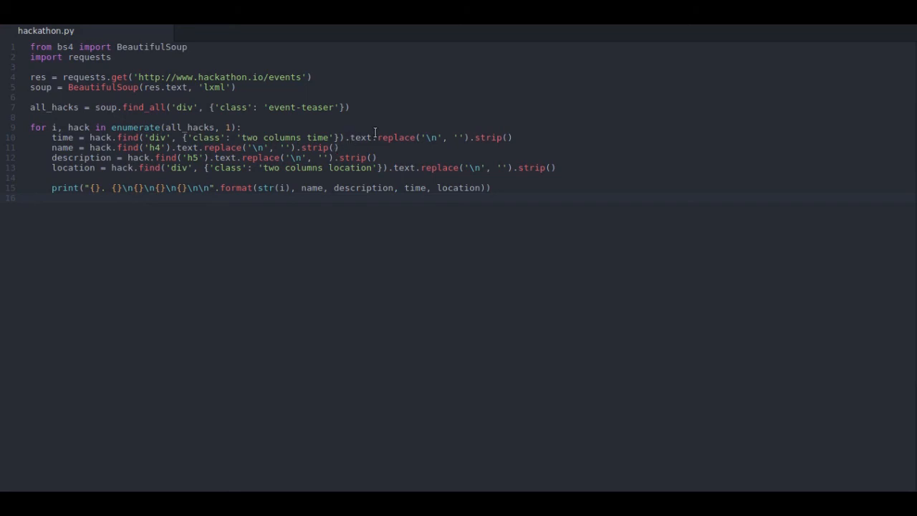
mouse_move(369, 116)
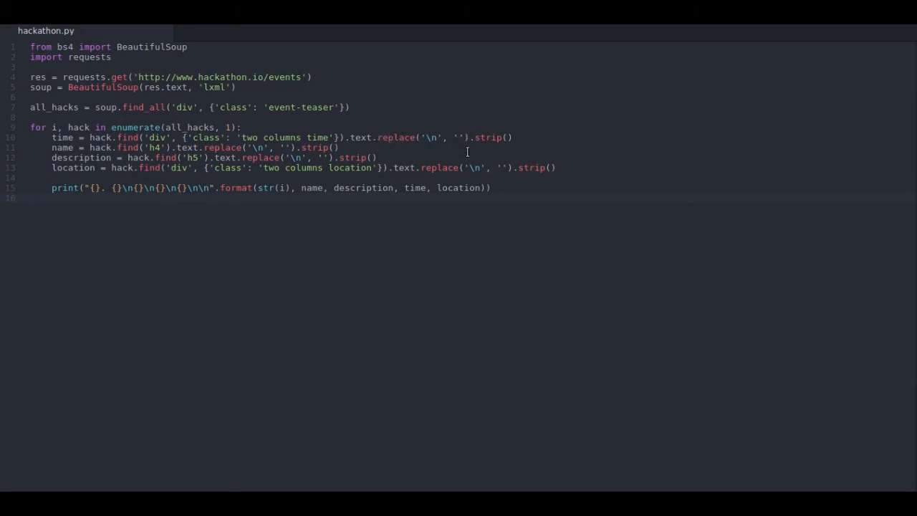
mouse_move(438, 143)
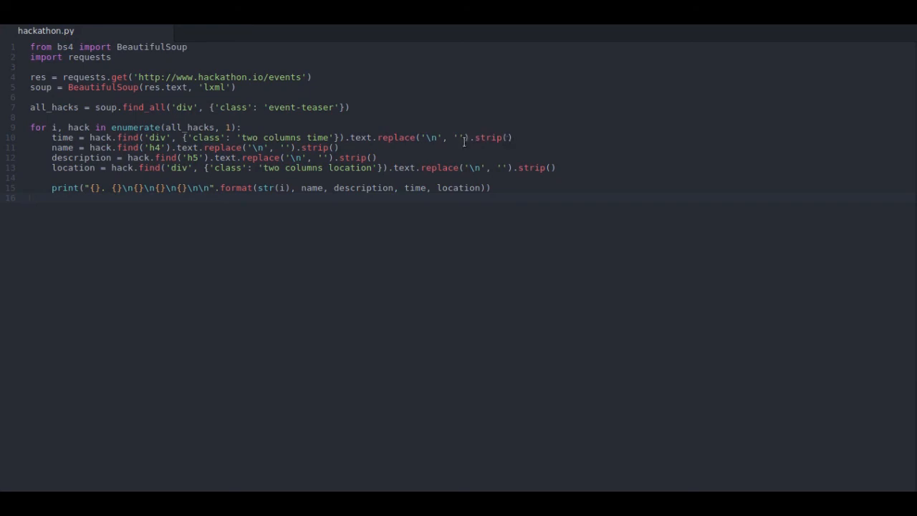
left_click(493, 188)
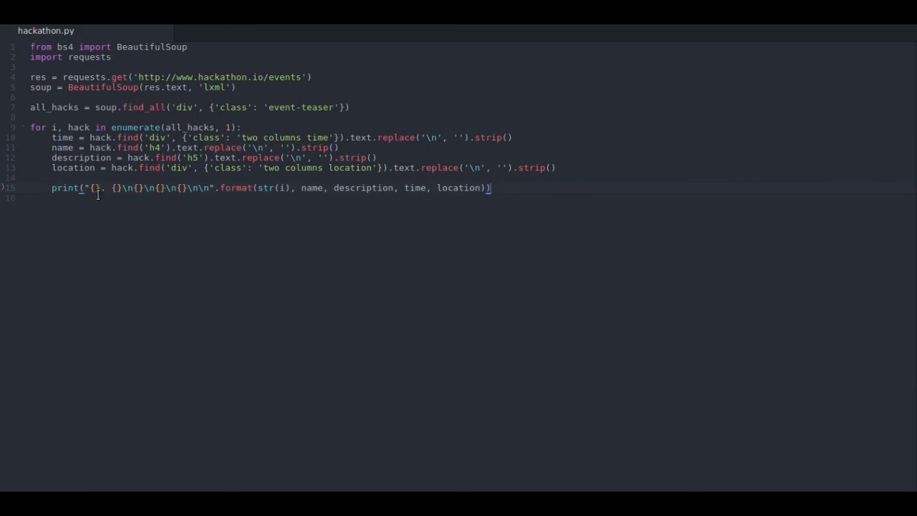
mouse_move(293, 191)
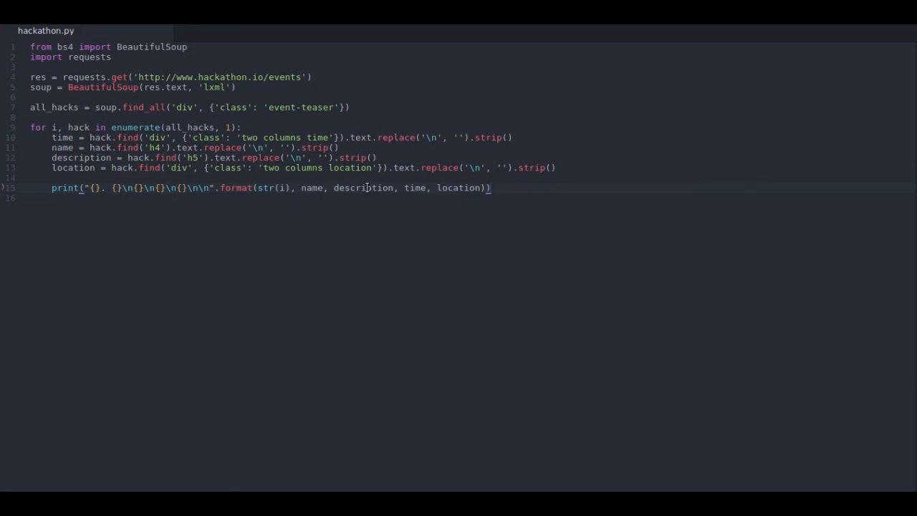
mouse_move(261, 198)
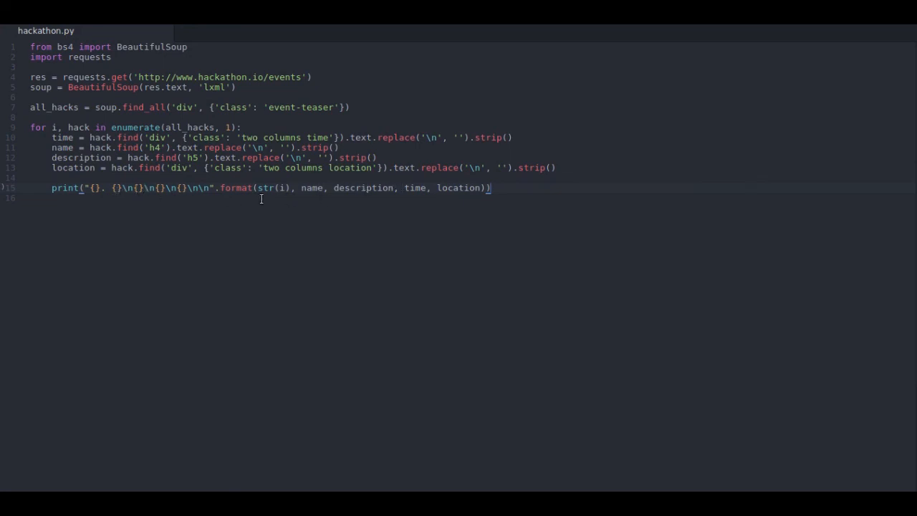
mouse_move(245, 215)
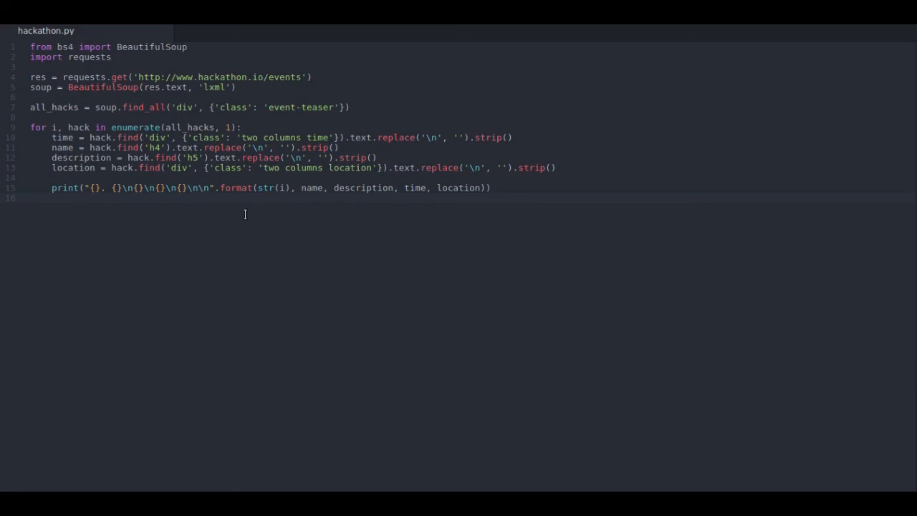
left_click(31, 197)
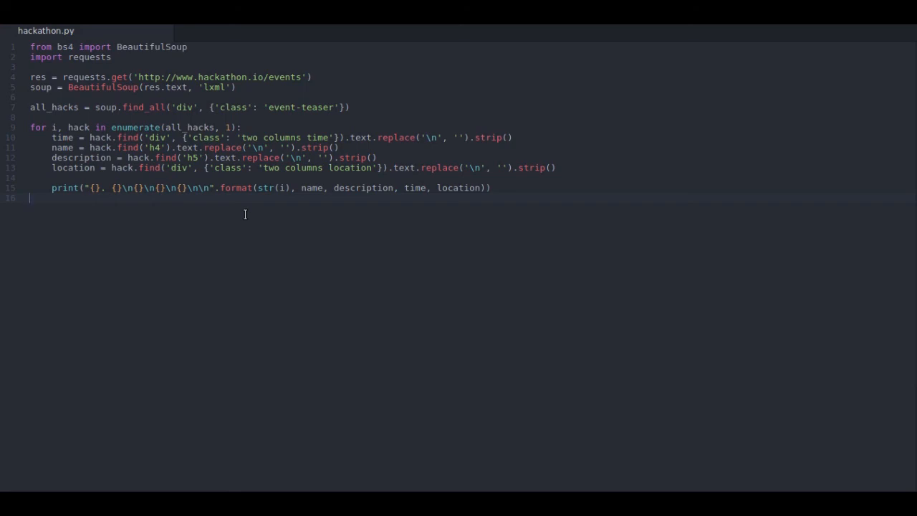